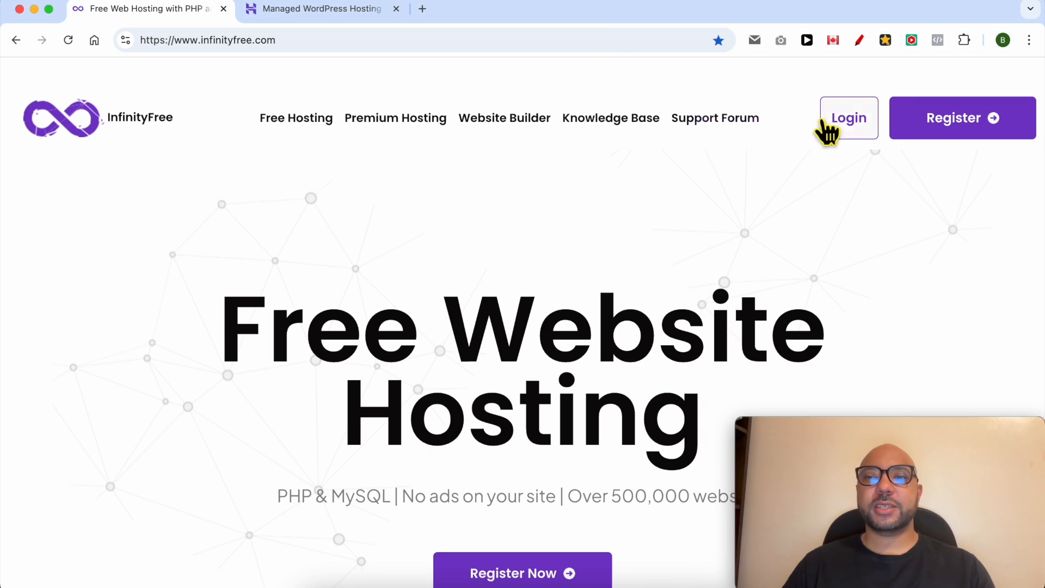
# Step: Sign in to the InfinityFree account to reach the hosting accounts list
pyautogui.click(848, 118)
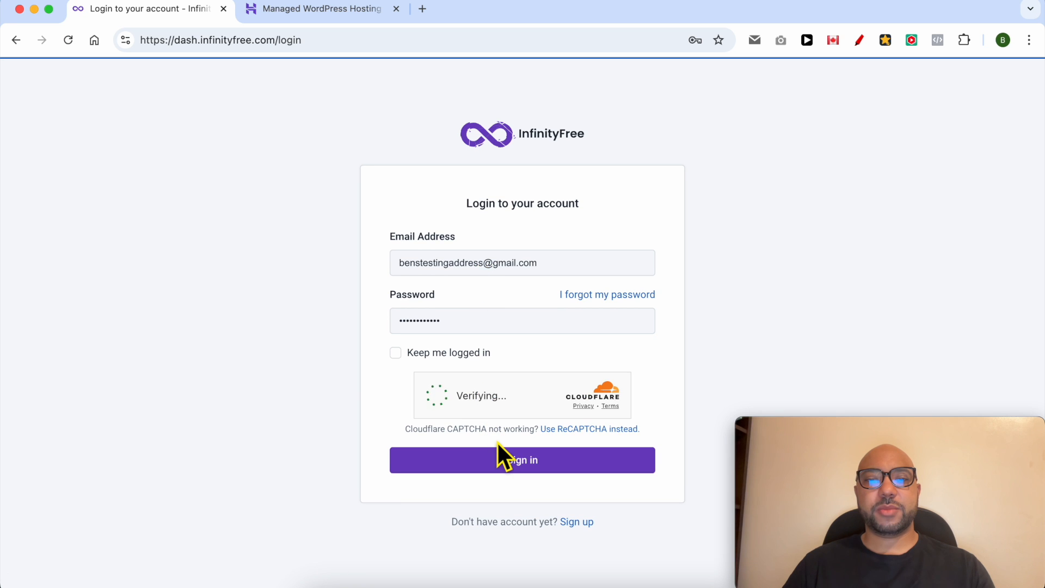
pyautogui.click(521, 459)
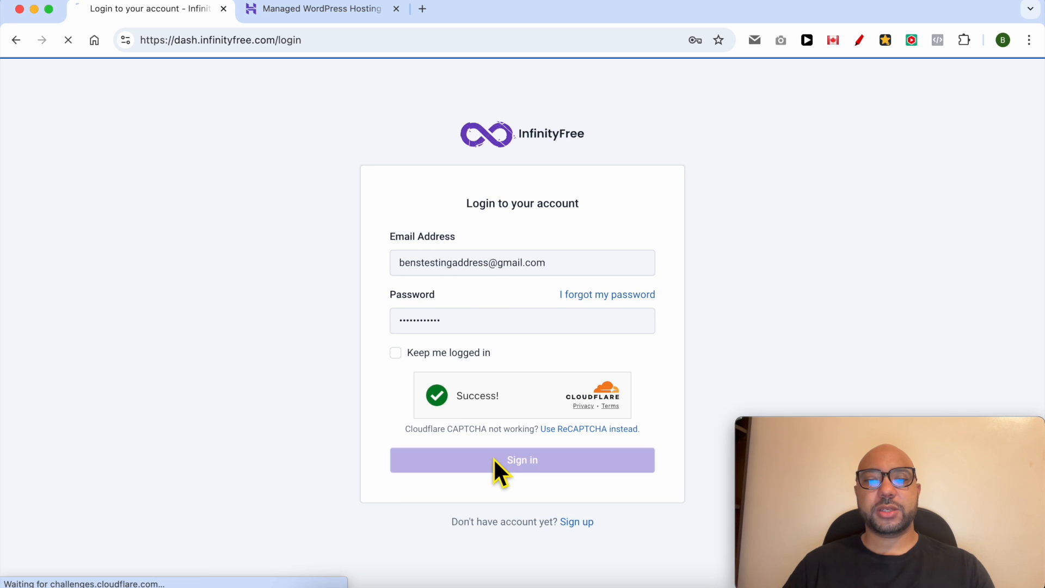
pyautogui.click(522, 459)
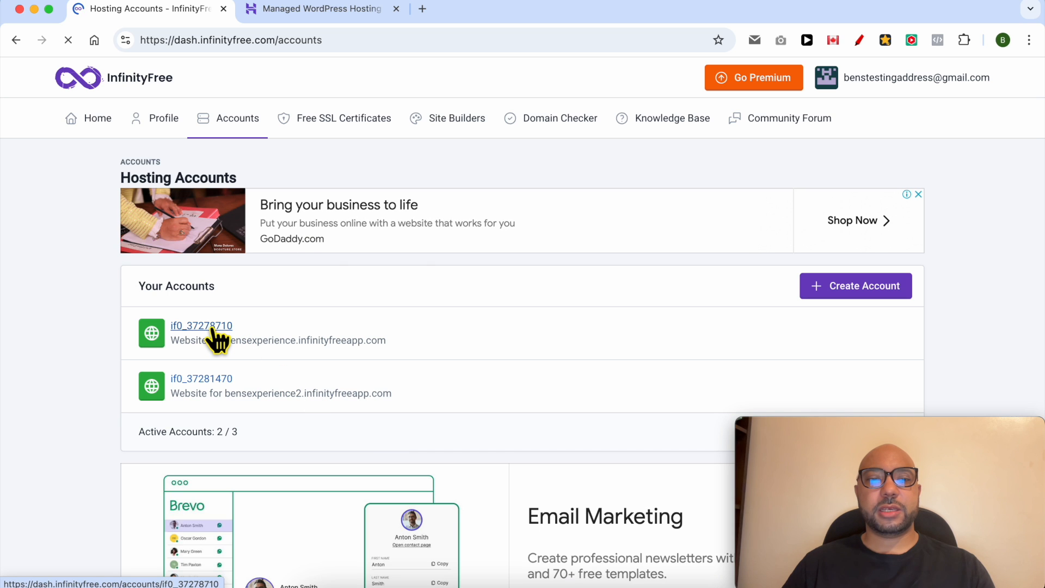
# Step: Go to the Domains page of the first hosting account
pyautogui.click(200, 325)
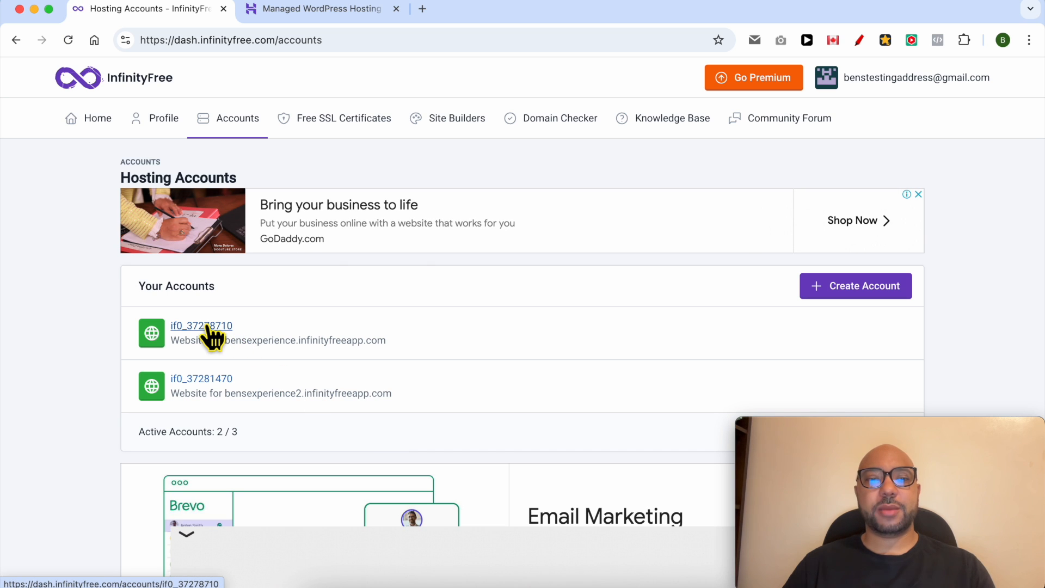
pyautogui.click(201, 326)
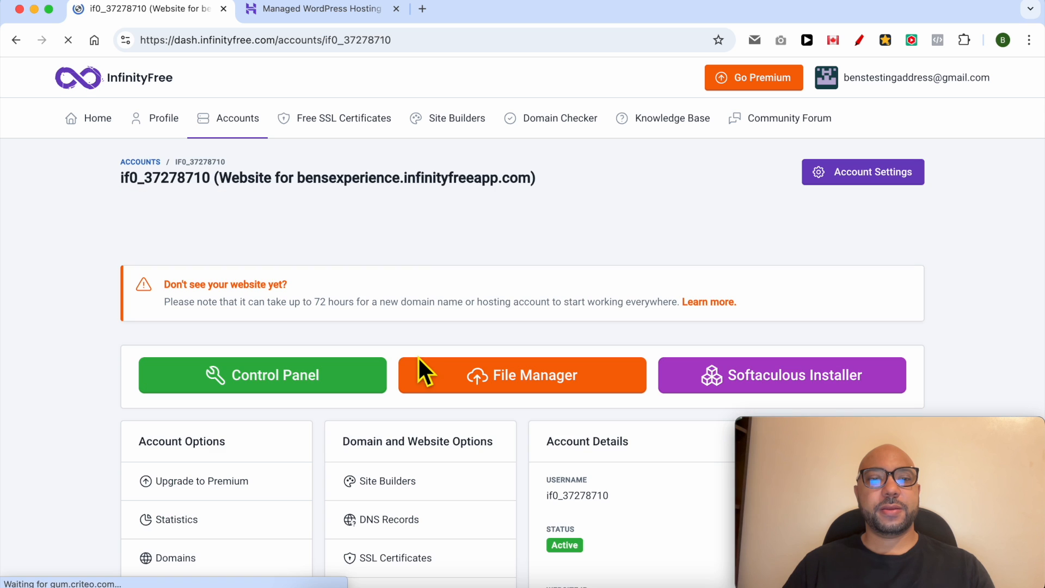
pyautogui.scroll(-3)
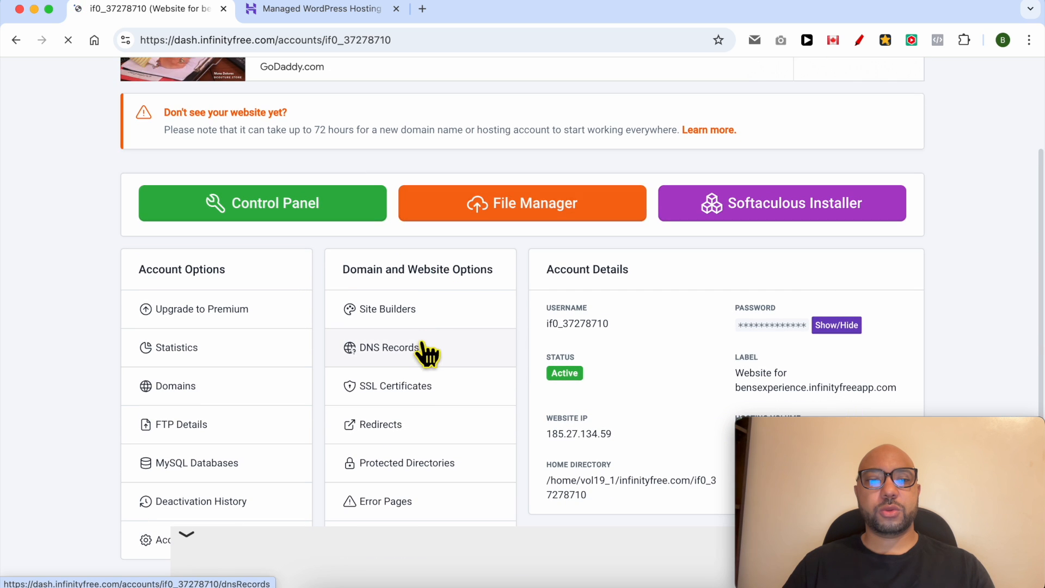
pyautogui.click(174, 386)
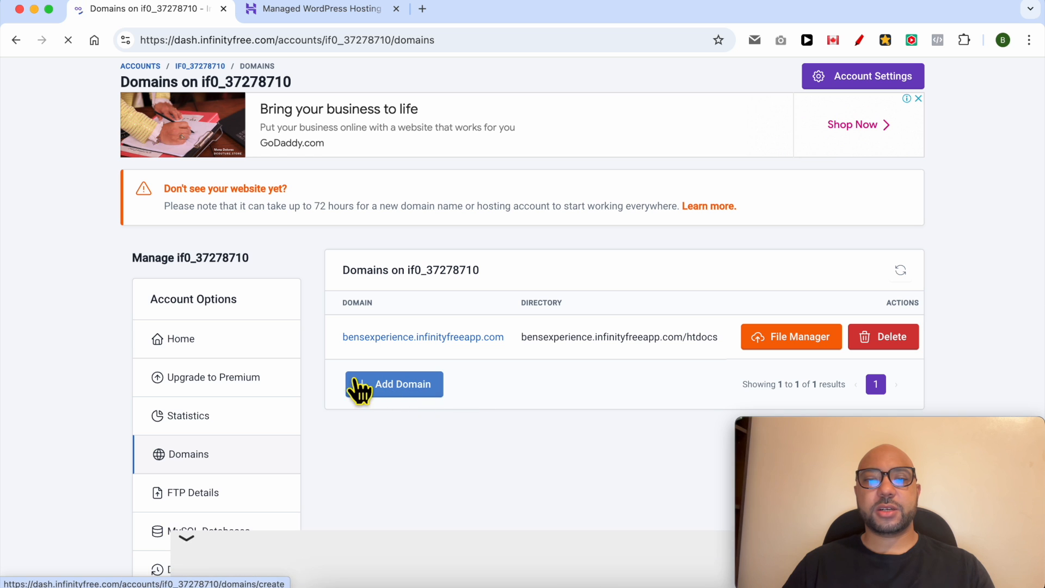
# Step: Start adding a new domain and choose the Custom Domain type
pyautogui.click(393, 384)
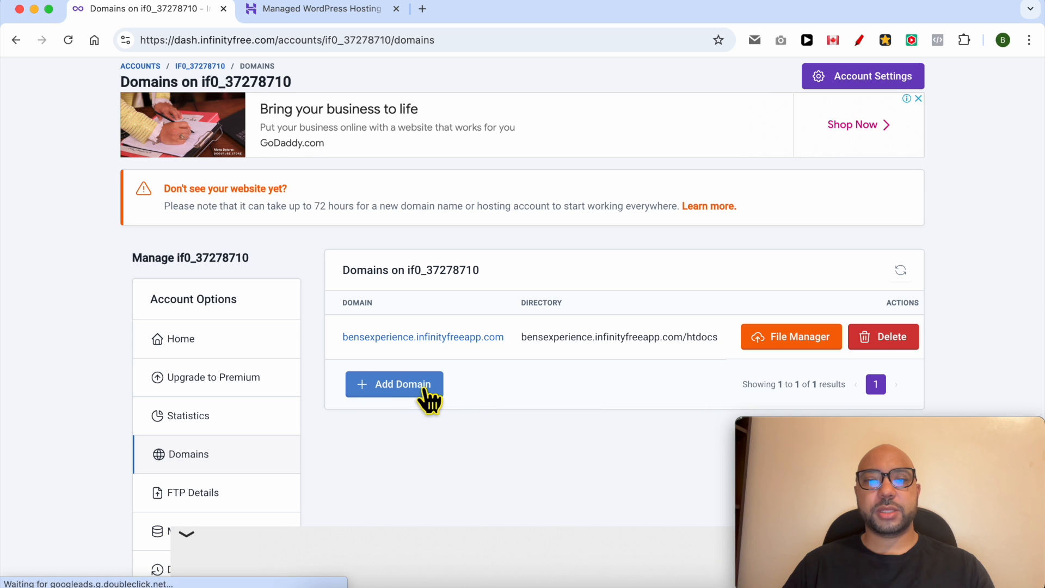
pyautogui.click(394, 384)
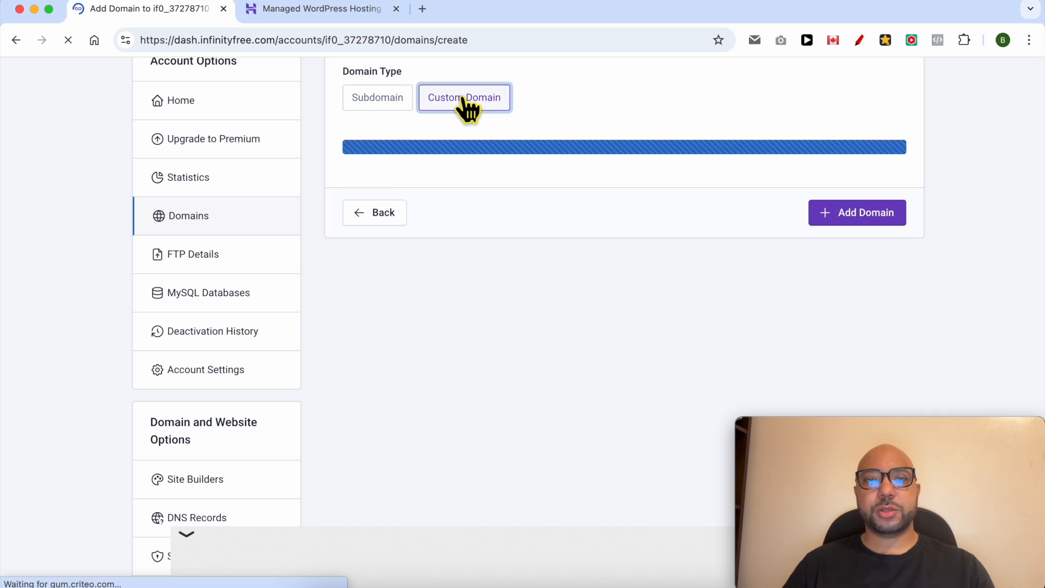
pyautogui.click(464, 97)
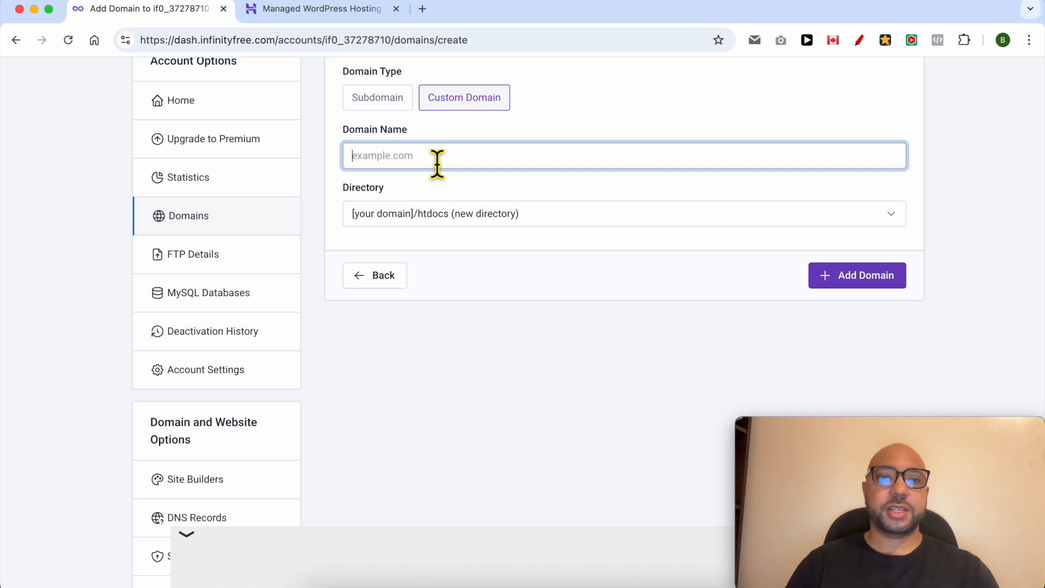
# Step: Switch to Hostinger and sign in to its panel
pyautogui.click(323, 9)
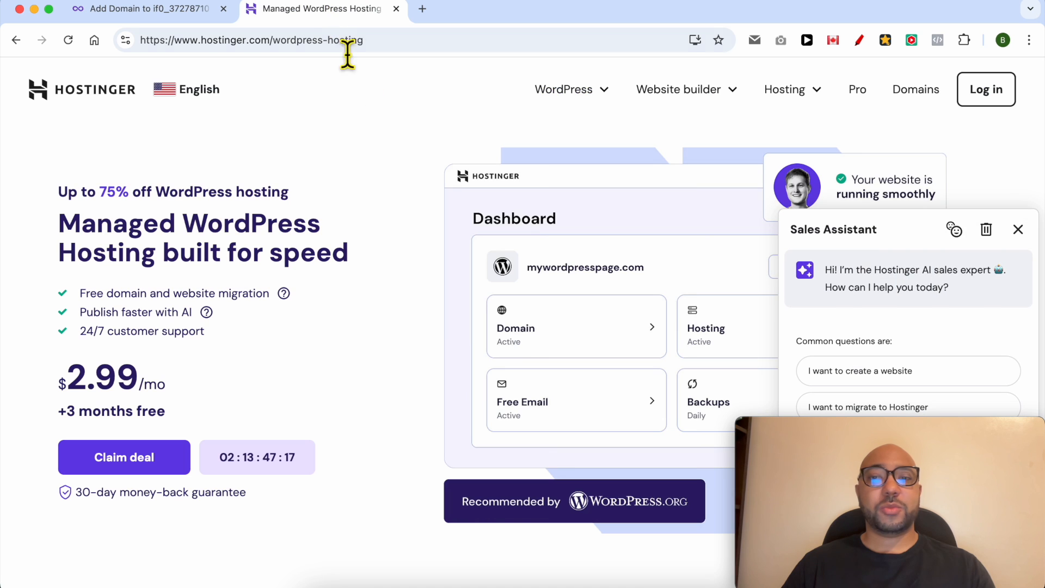
pyautogui.moveTo(920, 127)
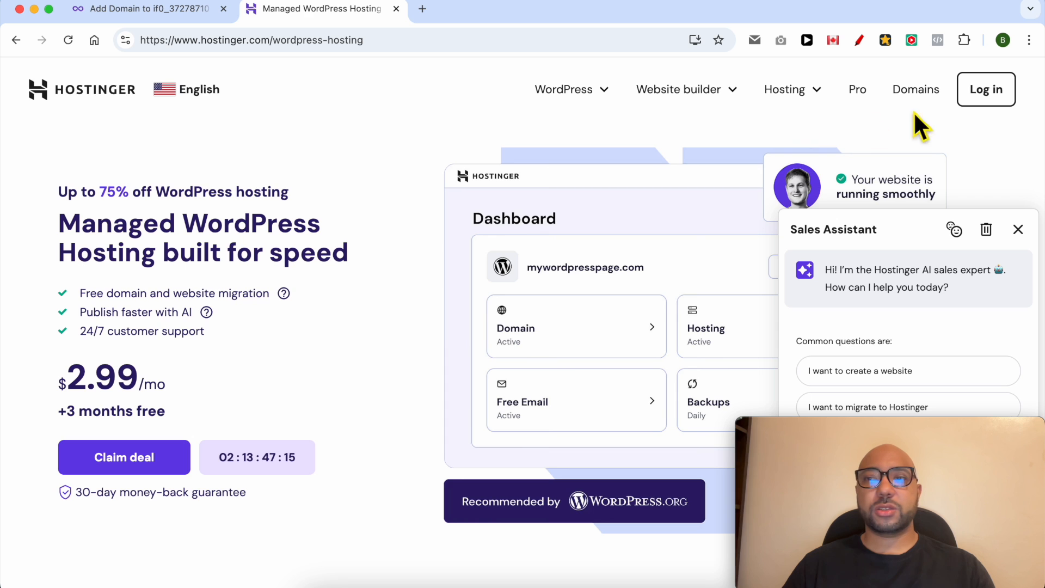
pyautogui.click(986, 89)
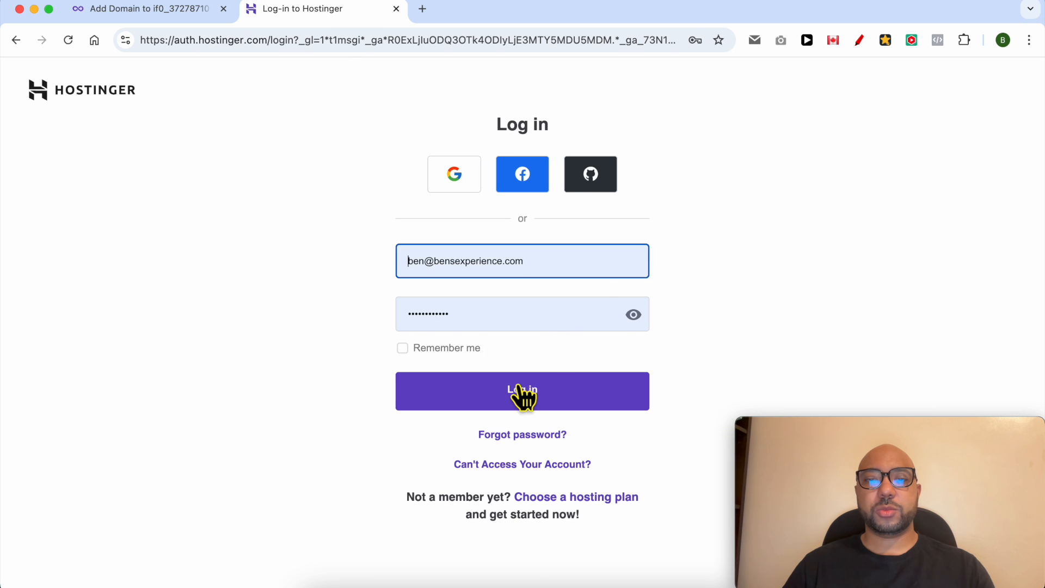
pyautogui.click(521, 391)
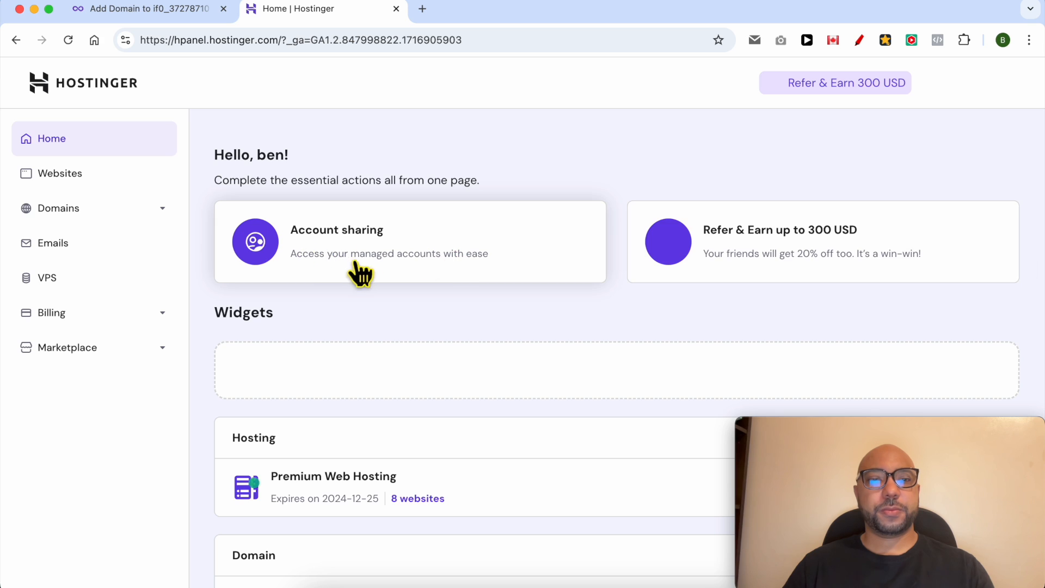
# Step: In the Hostinger domain portfolio, copy benstestinghosting.com and return to InfinityFree
pyautogui.click(58, 208)
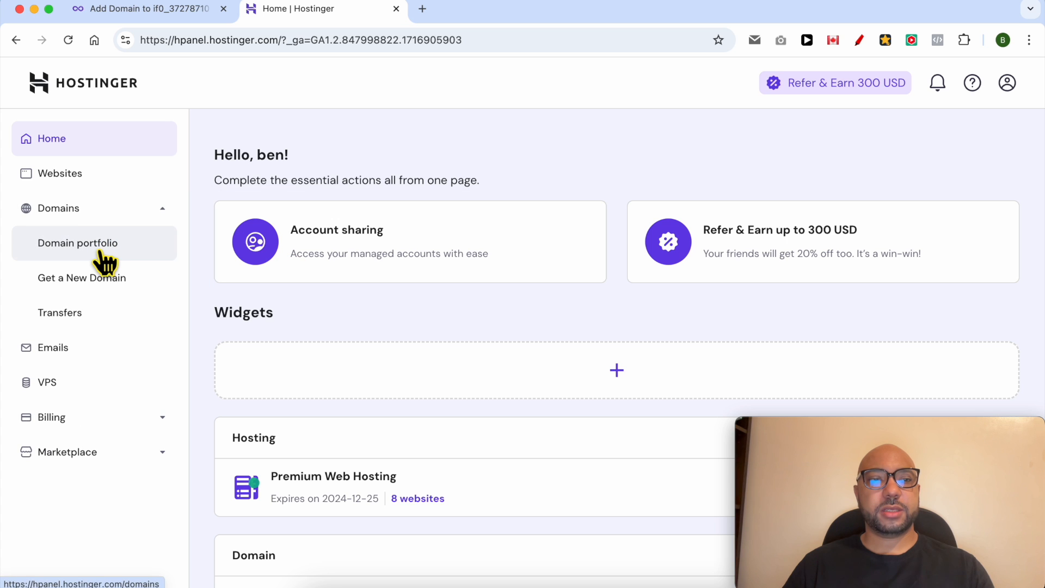
pyautogui.click(77, 243)
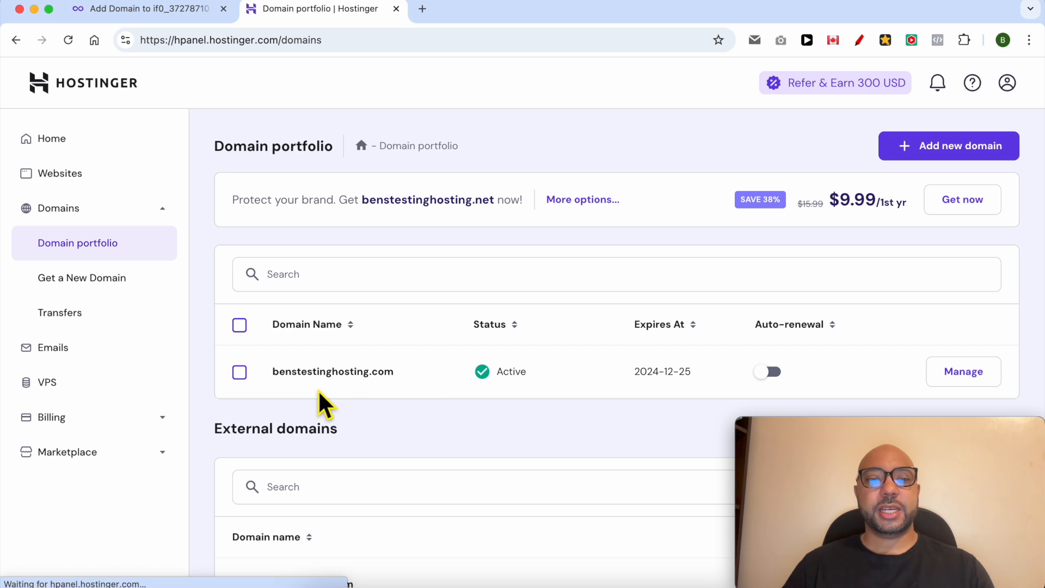
pyautogui.doubleClick(333, 372)
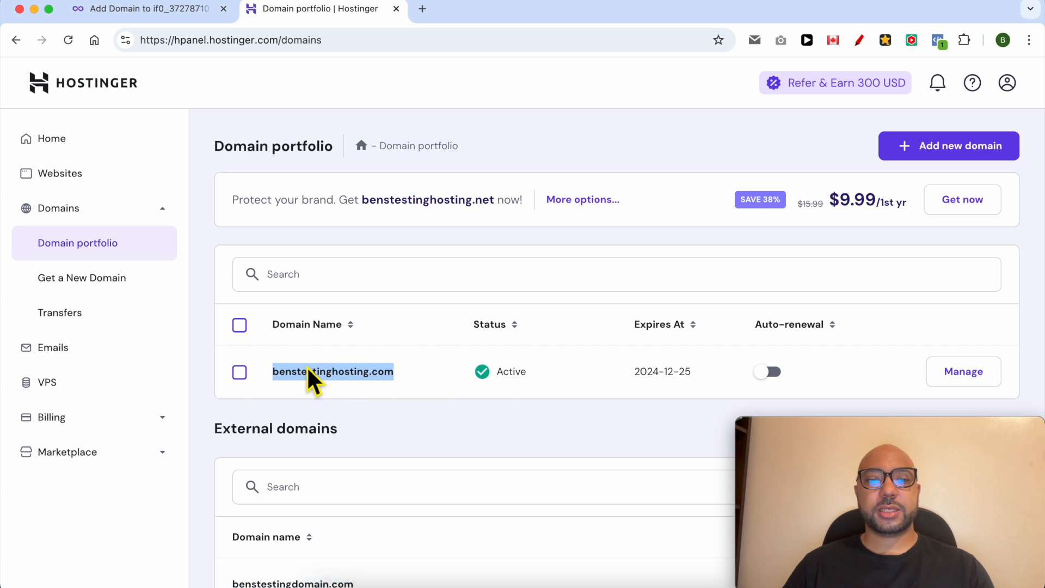
pyautogui.click(147, 9)
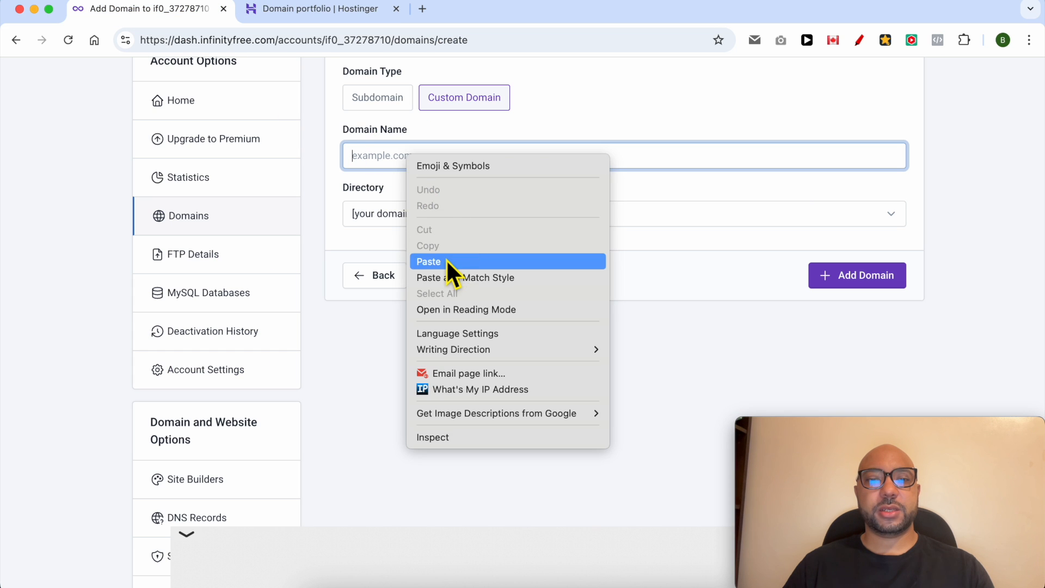
# Step: Paste benstestinghosting.com into the domain field and copy the ns1.infinityfree.com nameserver
pyautogui.click(429, 262)
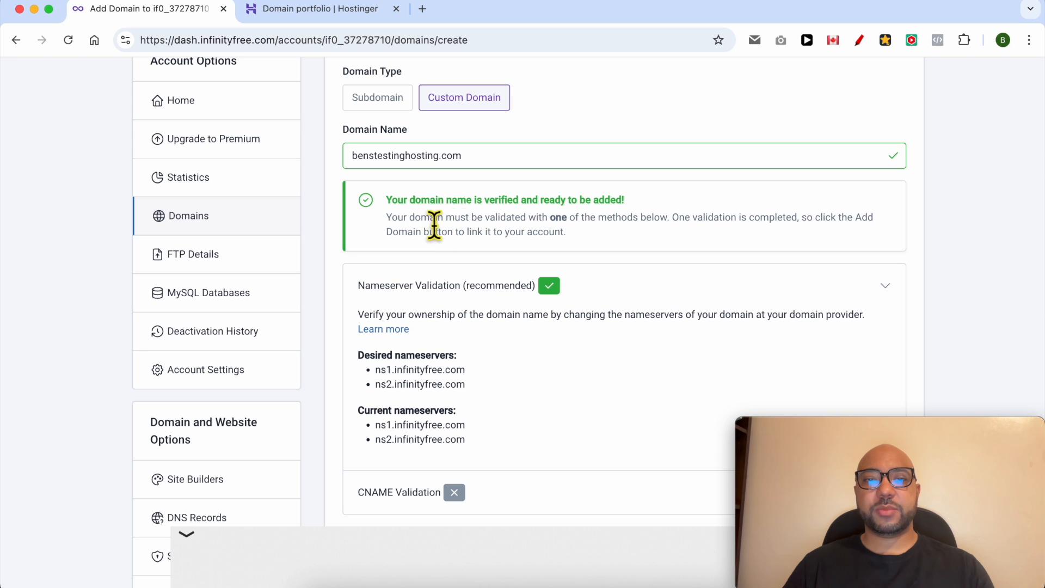
pyautogui.moveTo(616, 223)
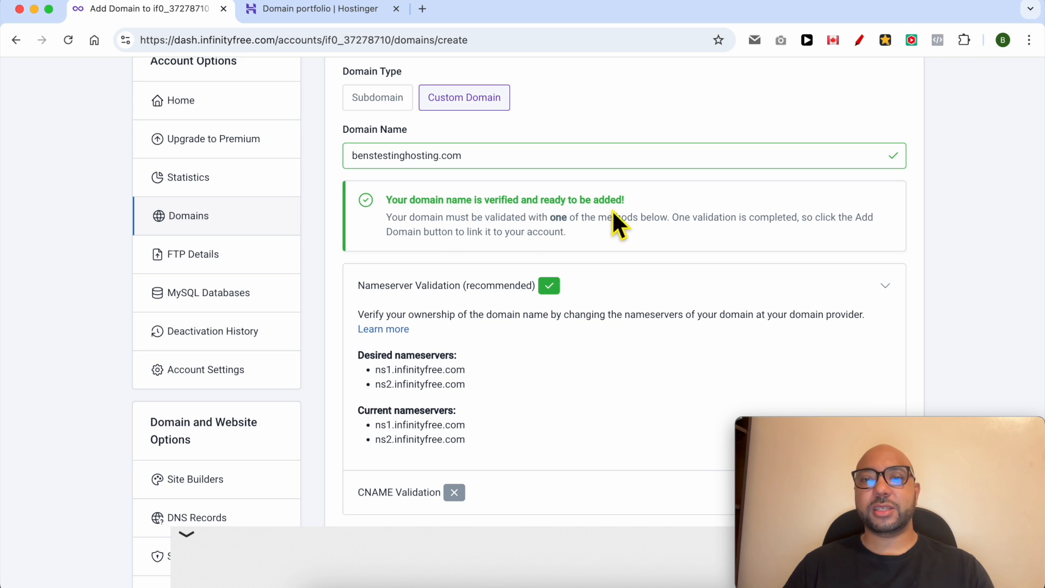
pyautogui.scroll(-3)
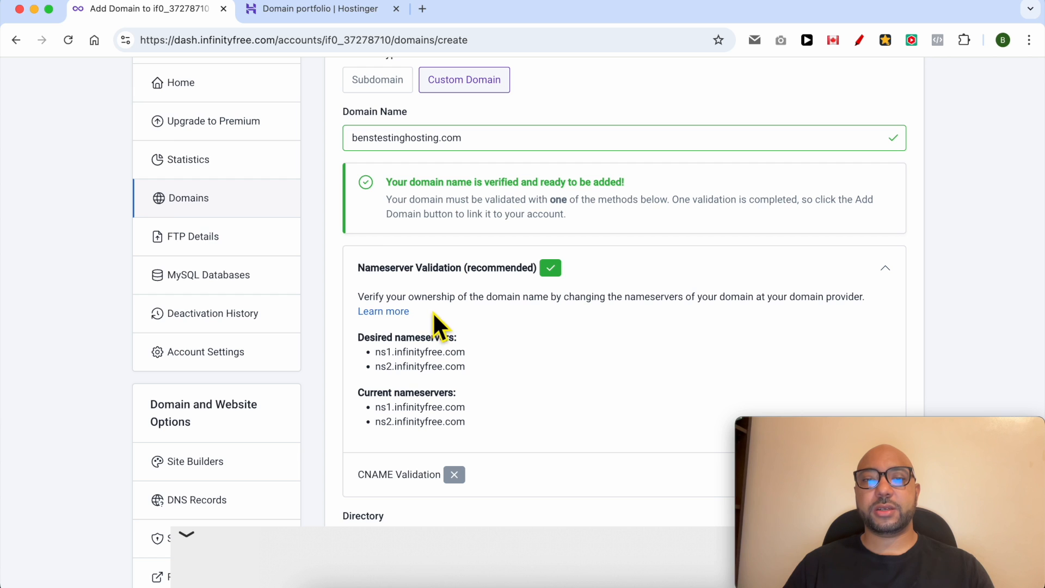
pyautogui.moveTo(479, 343)
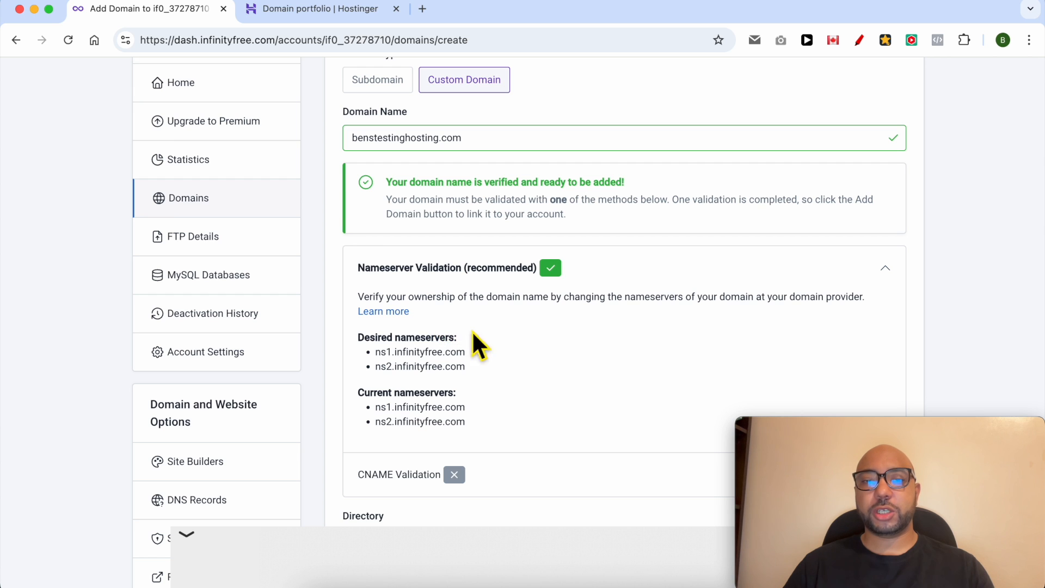
pyautogui.moveTo(499, 386)
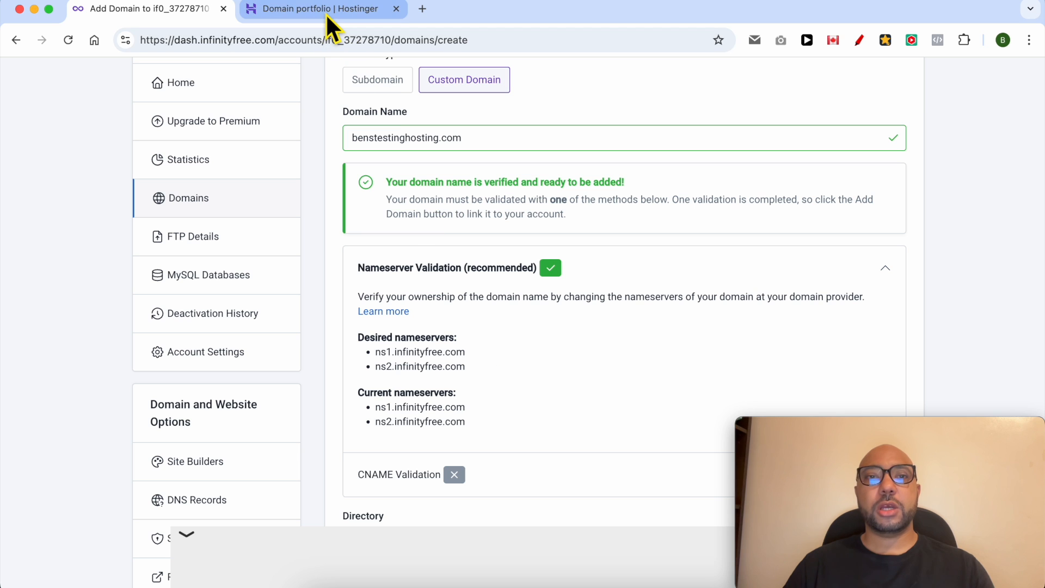
pyautogui.moveTo(323, 9)
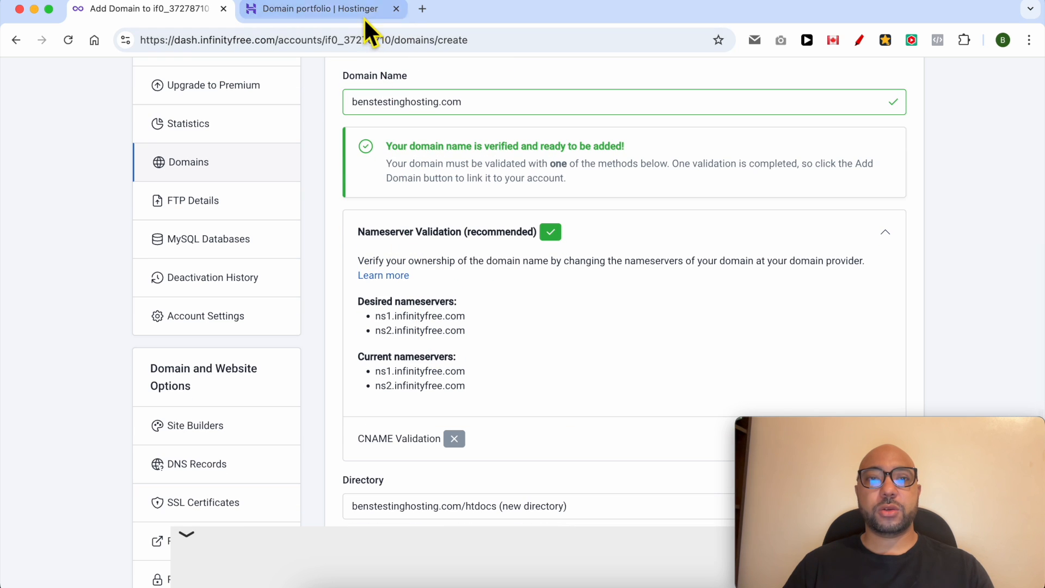
pyautogui.doubleClick(420, 315)
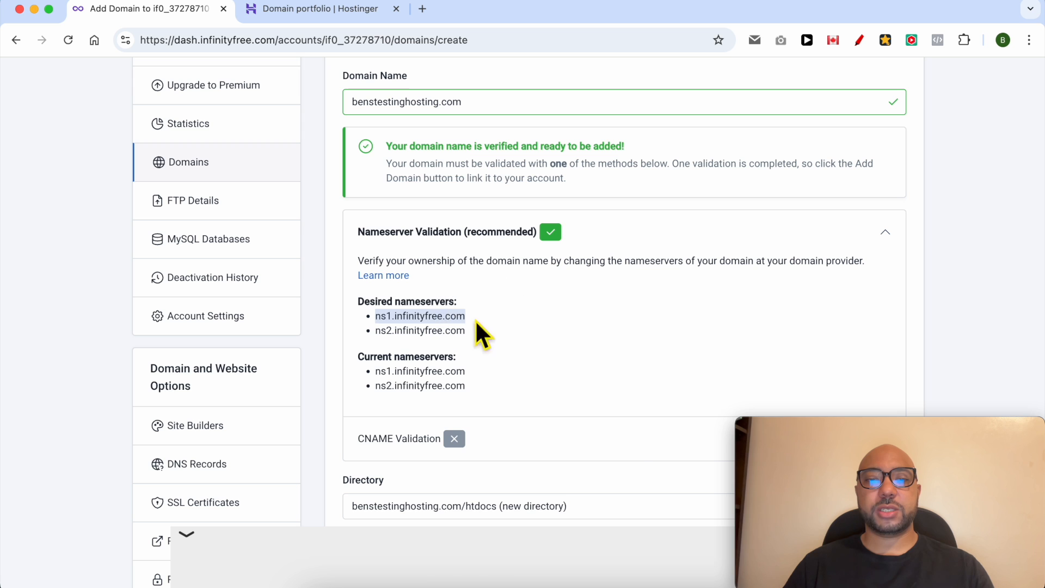
# Step: In Hostinger, open benstestinghosting.com's DNS settings and choose custom nameservers
pyautogui.click(314, 9)
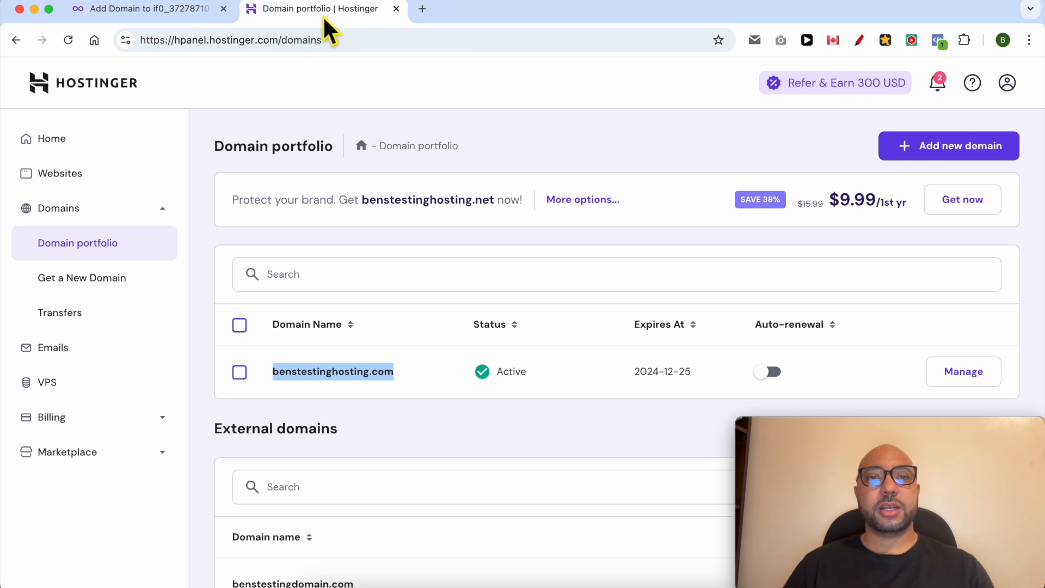
pyautogui.click(332, 371)
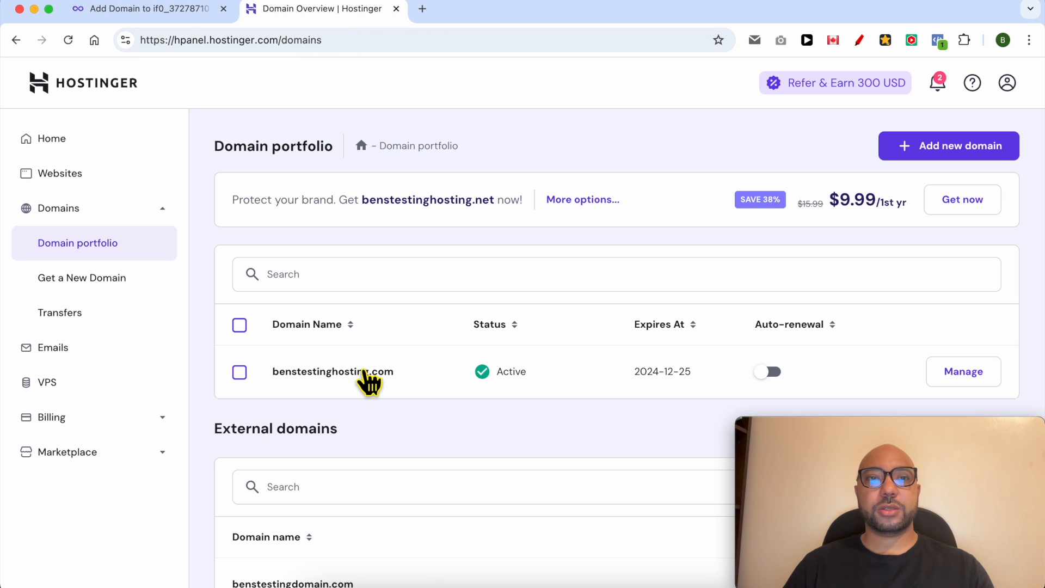
pyautogui.click(334, 371)
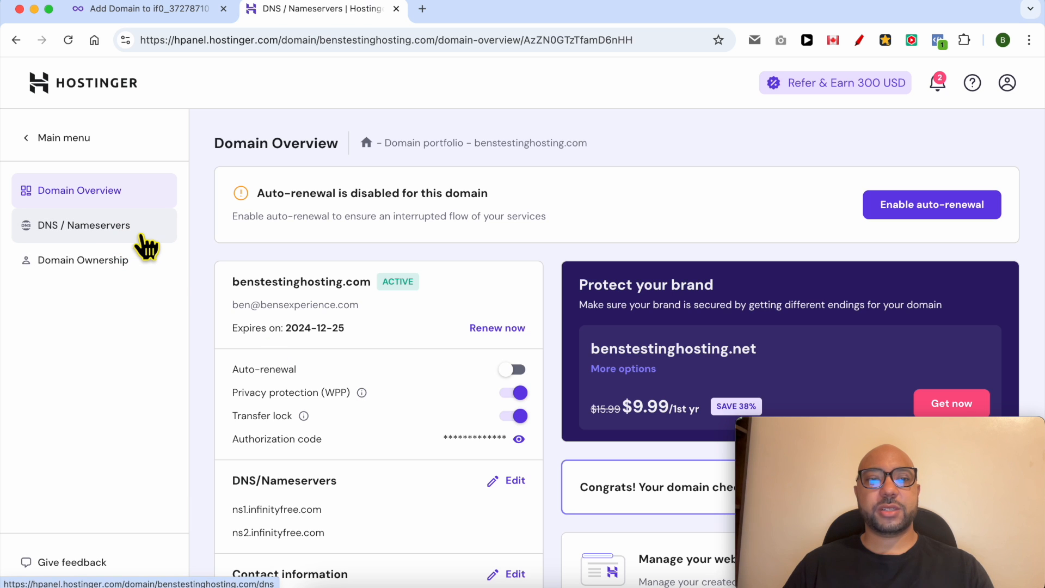
pyautogui.click(84, 224)
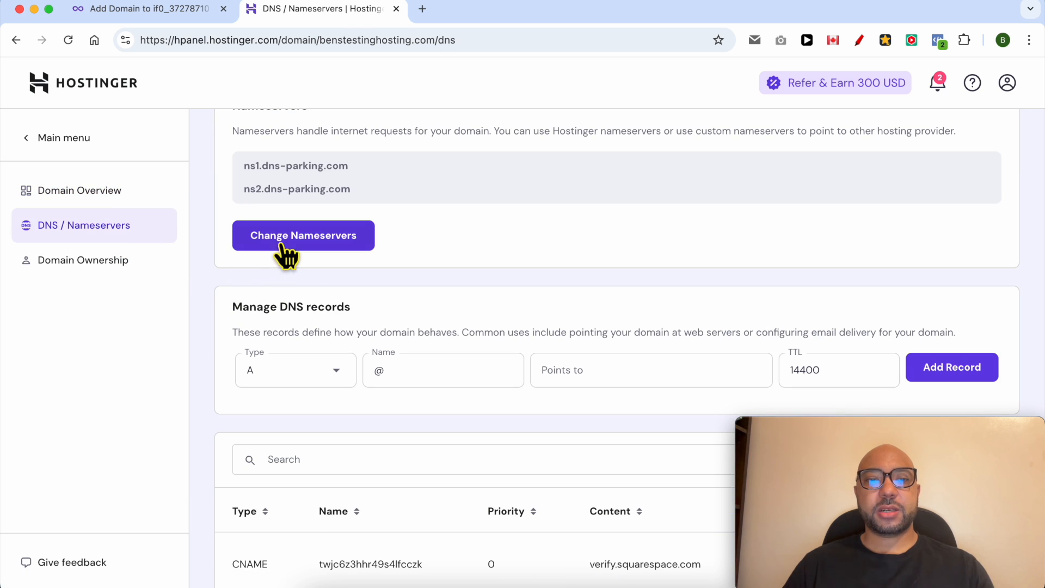
pyautogui.click(303, 235)
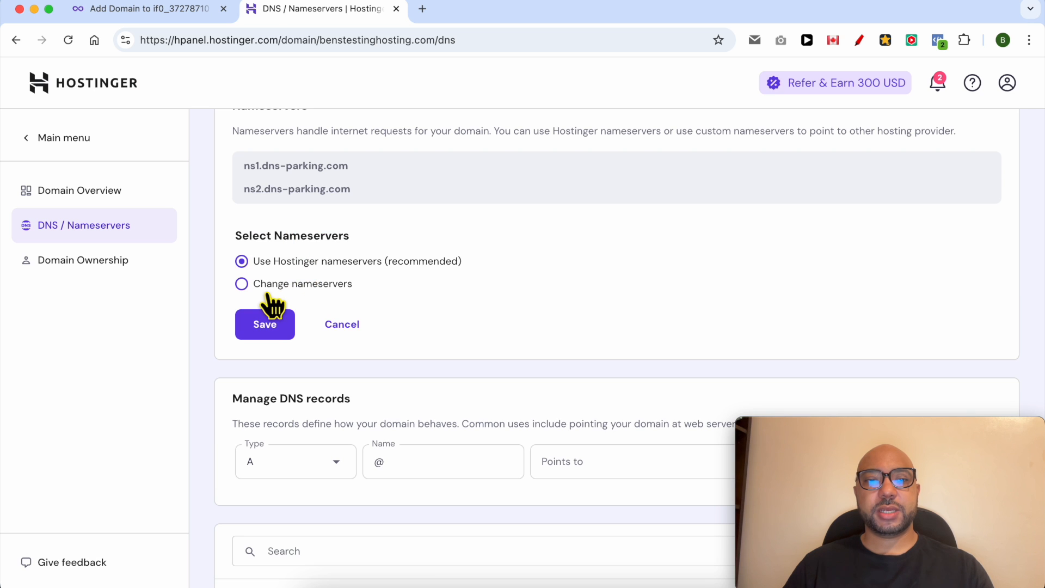
pyautogui.click(242, 283)
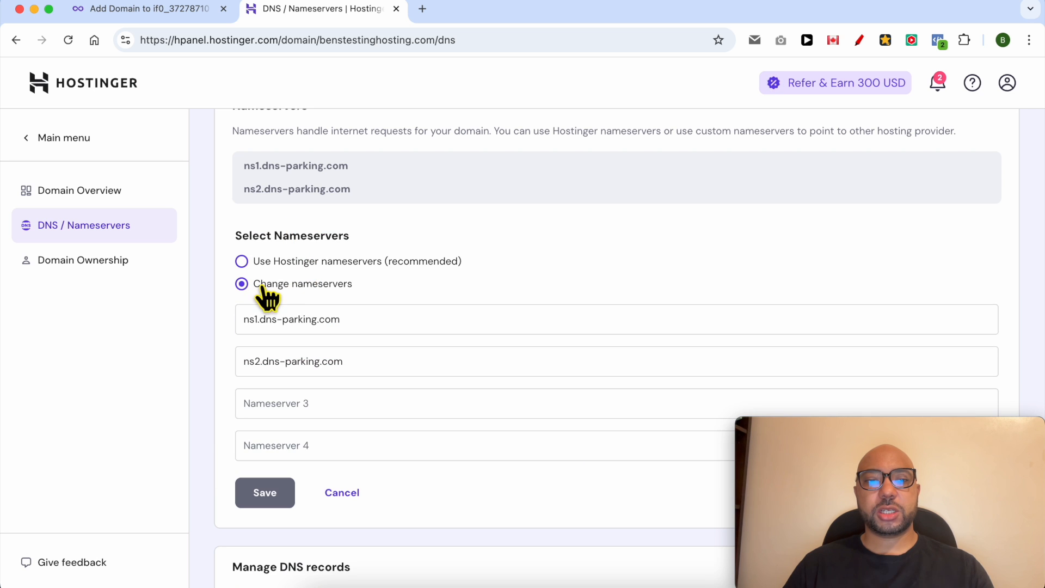
# Step: Set the nameservers to ns1.infinityfree.com and ns2.infinityfree.com and save
pyautogui.rightClick(292, 319)
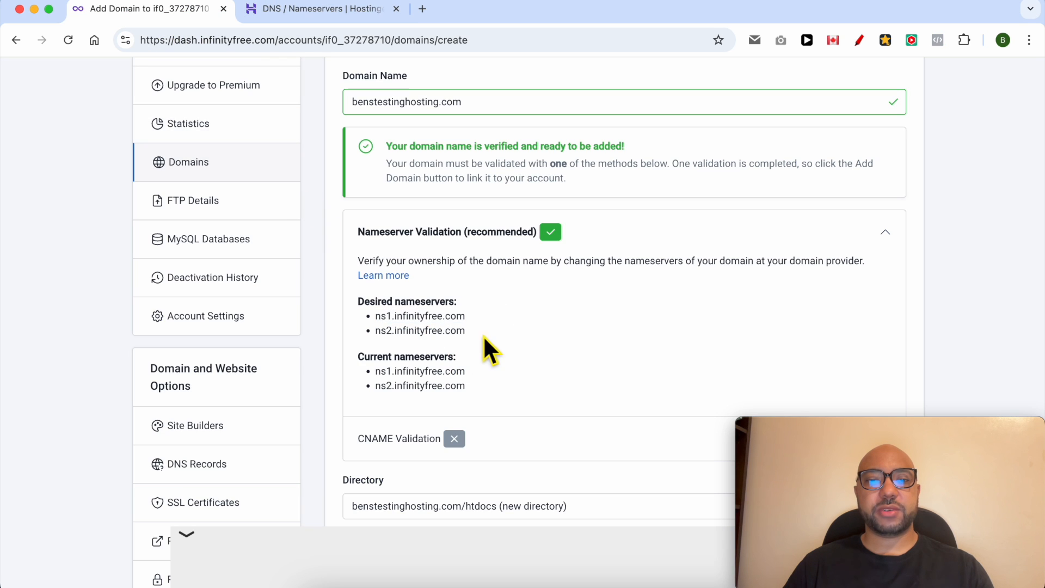
pyautogui.rightClick(419, 330)
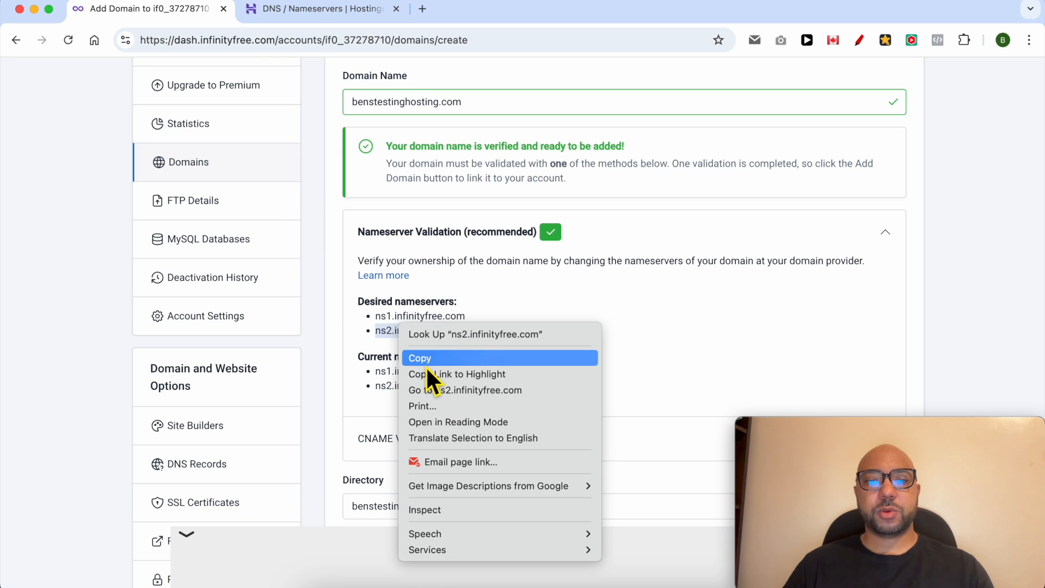
pyautogui.click(320, 8)
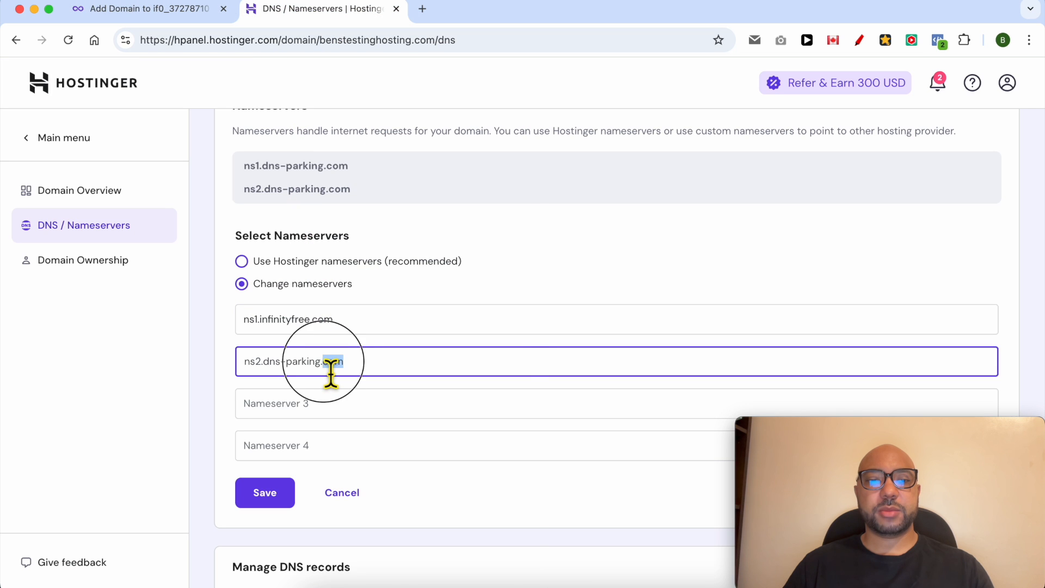
pyautogui.write('ns2.infinityfree.com')
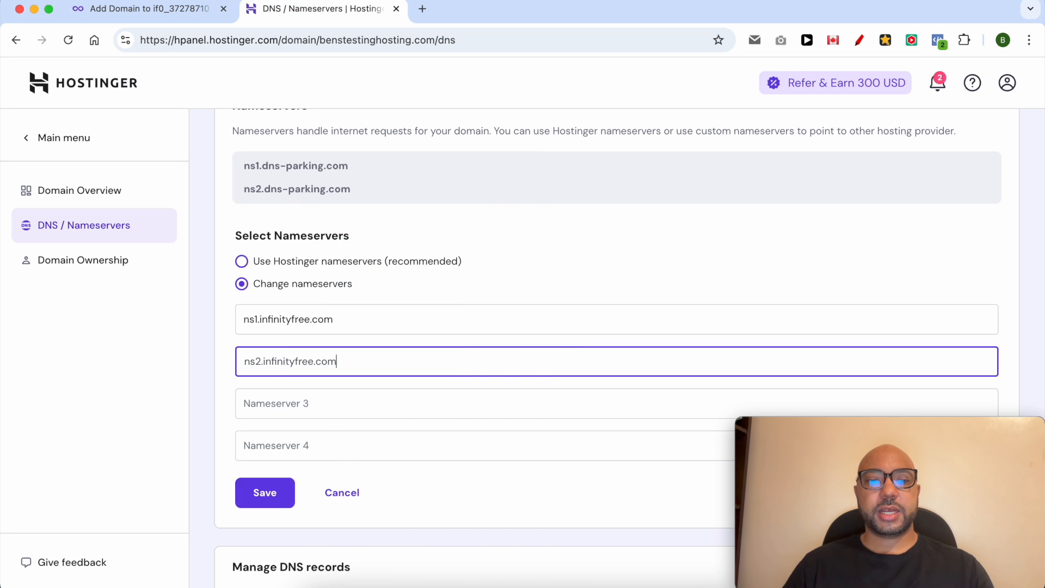
pyautogui.click(265, 492)
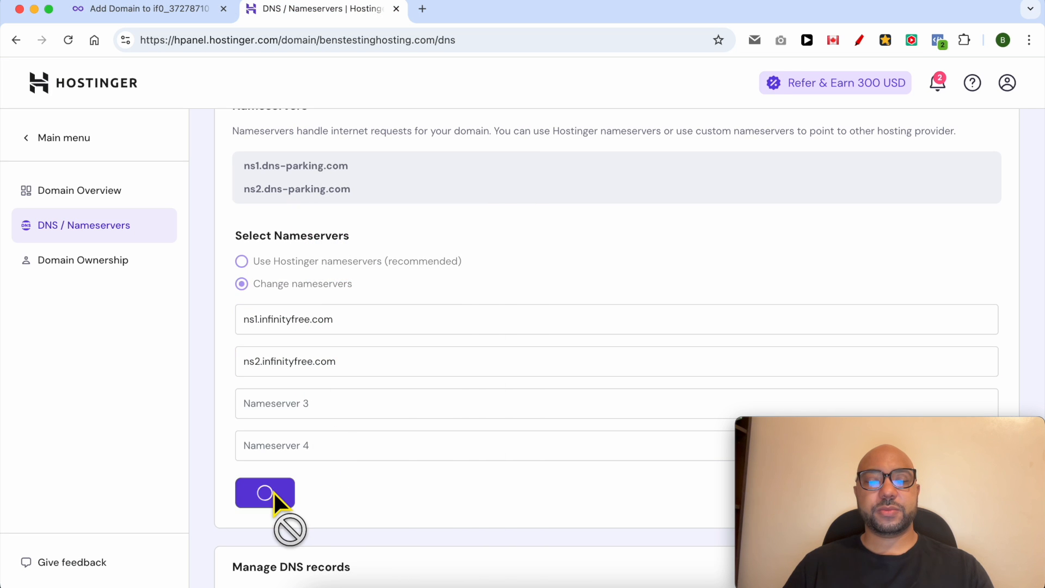
pyautogui.click(147, 9)
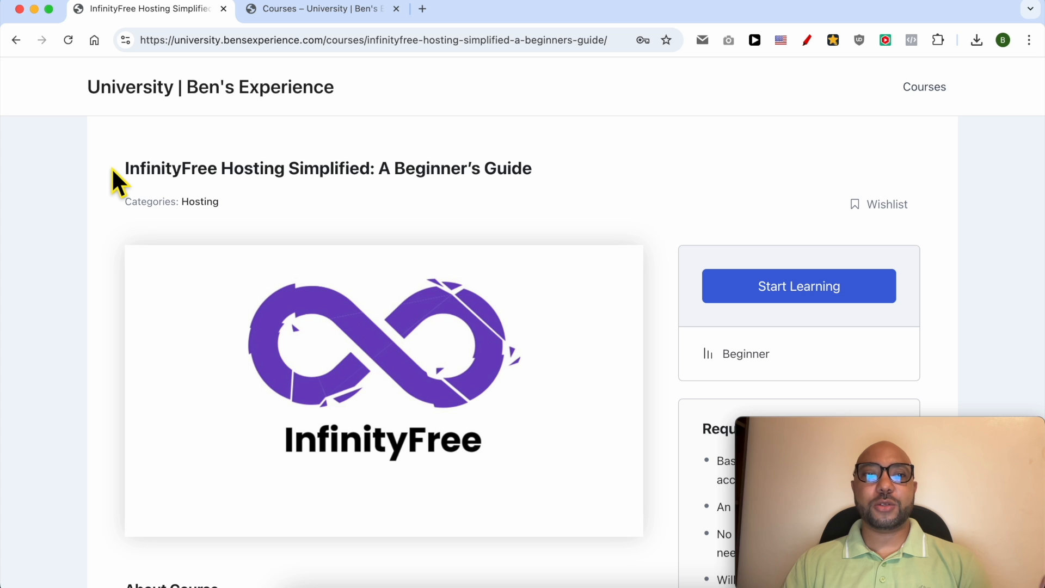
# Step: Expand the course's Website Management, File Management and FTP, and WordPress Management sections
pyautogui.scroll(-3)
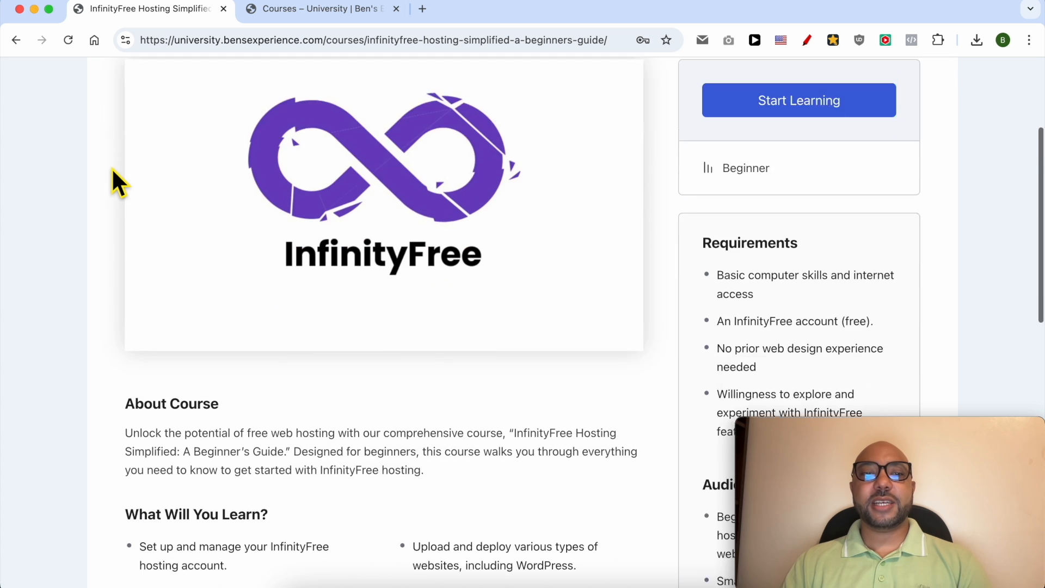
pyautogui.scroll(-3)
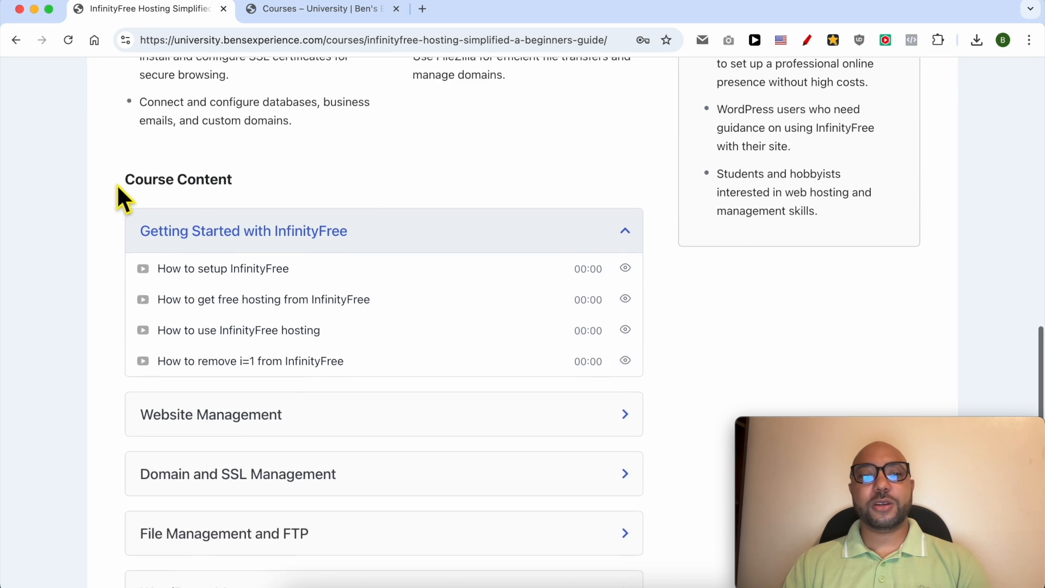
pyautogui.scroll(-3)
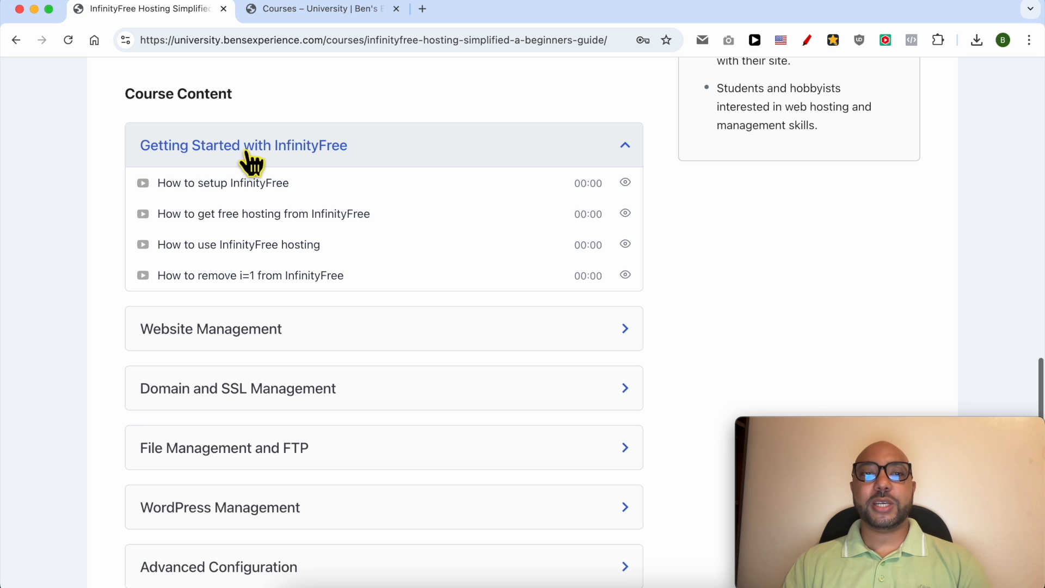
pyautogui.click(211, 328)
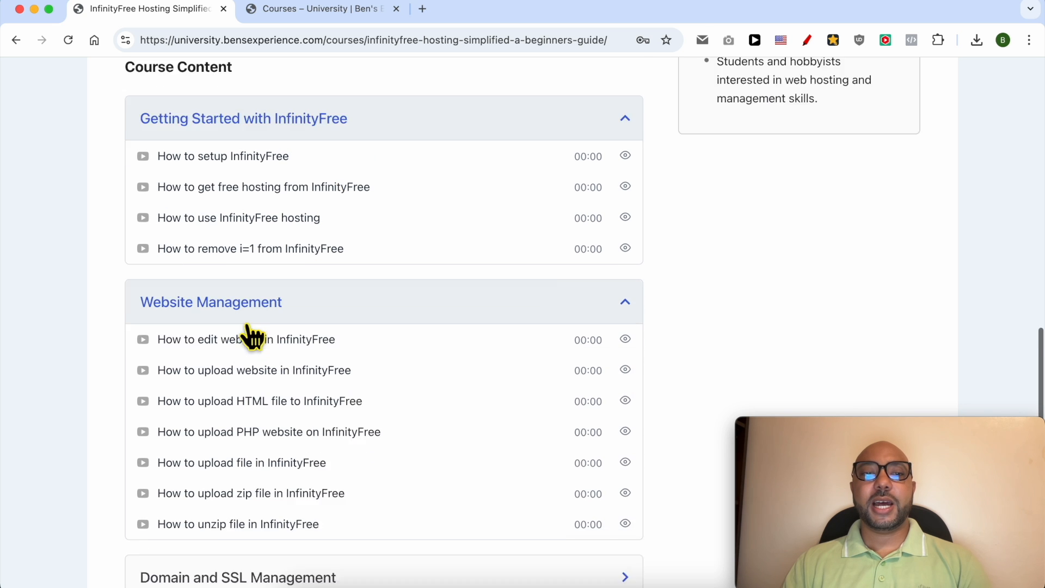
pyautogui.scroll(-3)
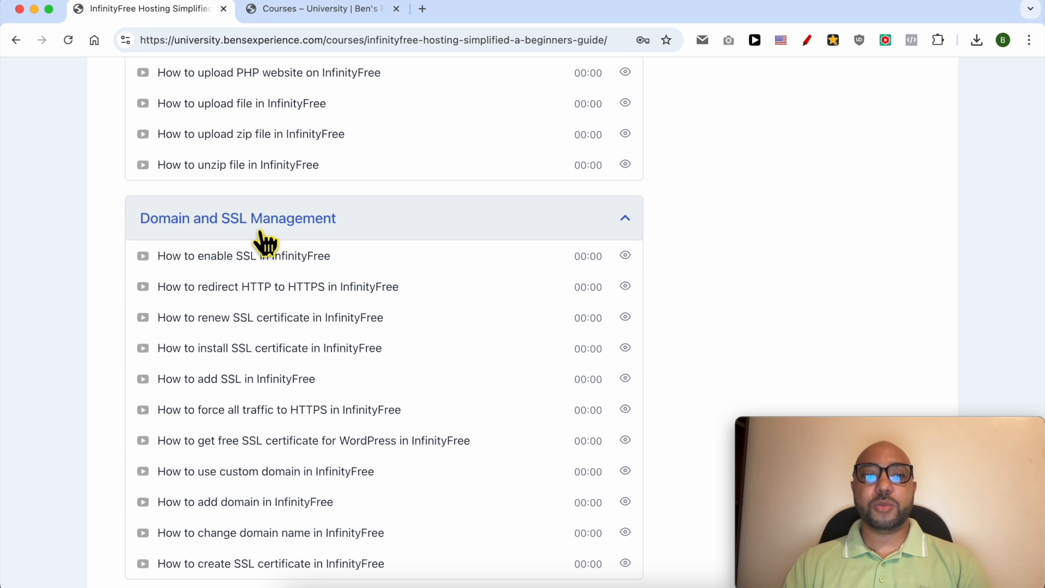
pyautogui.scroll(-3)
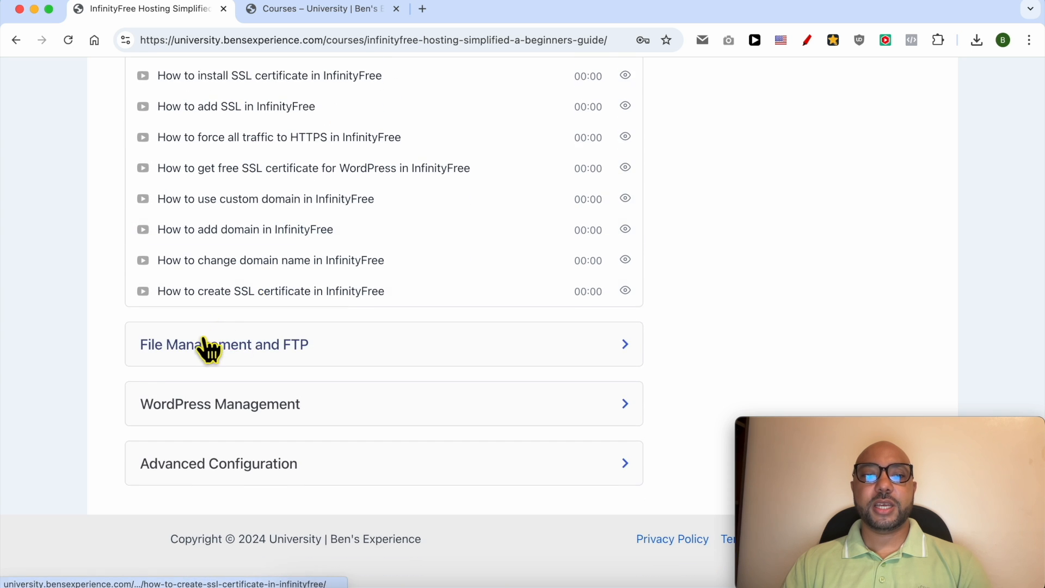
pyautogui.click(224, 345)
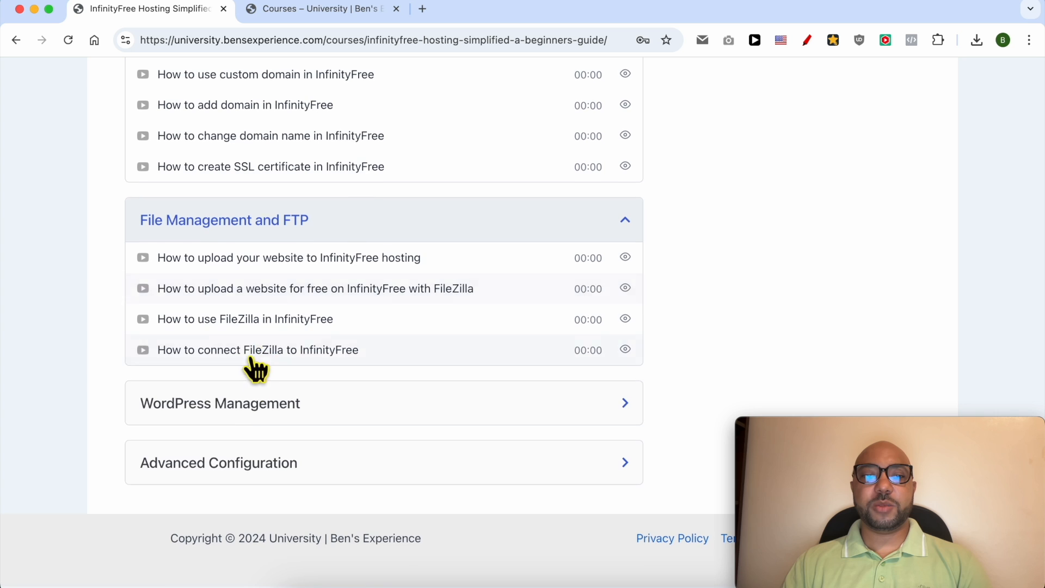
pyautogui.click(219, 403)
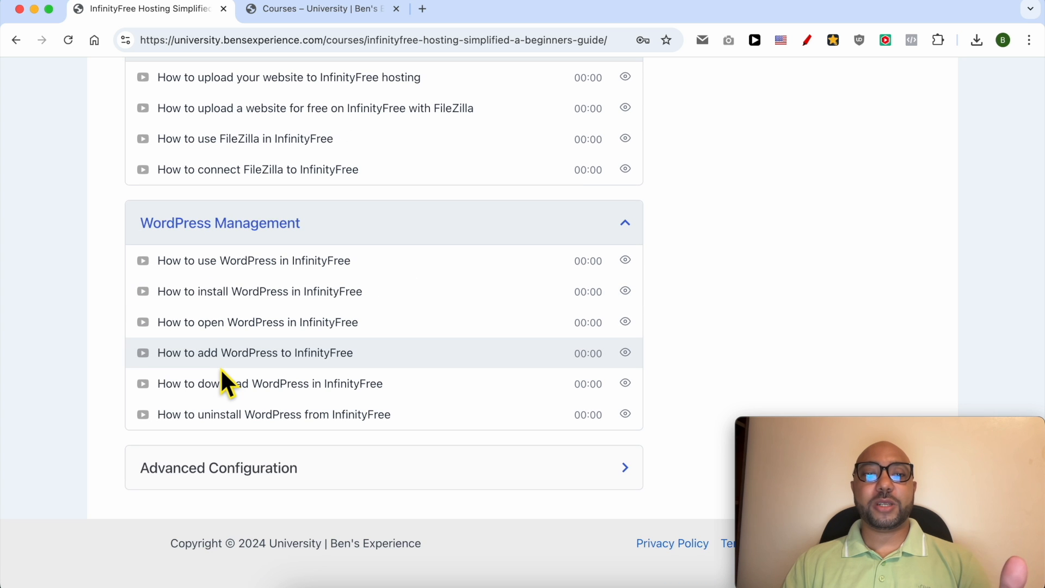
pyautogui.click(218, 467)
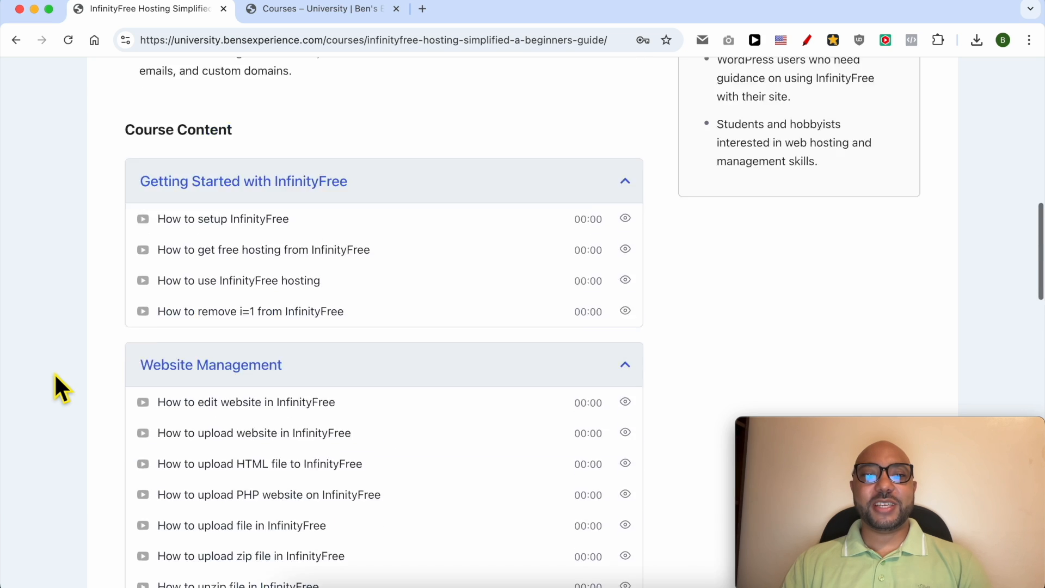
# Step: Browse the catalogue of all courses
pyautogui.click(320, 9)
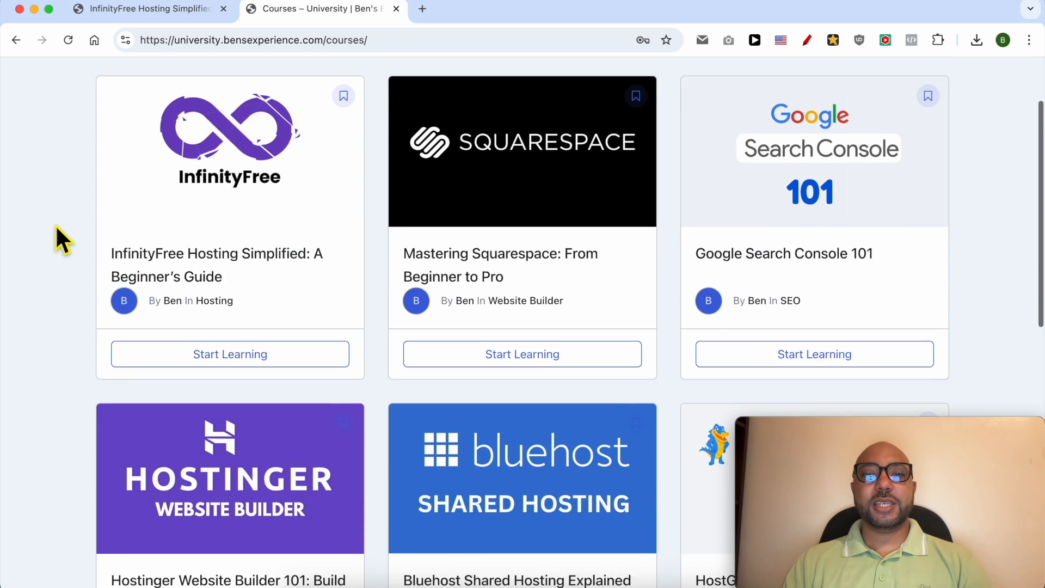
pyautogui.scroll(-3)
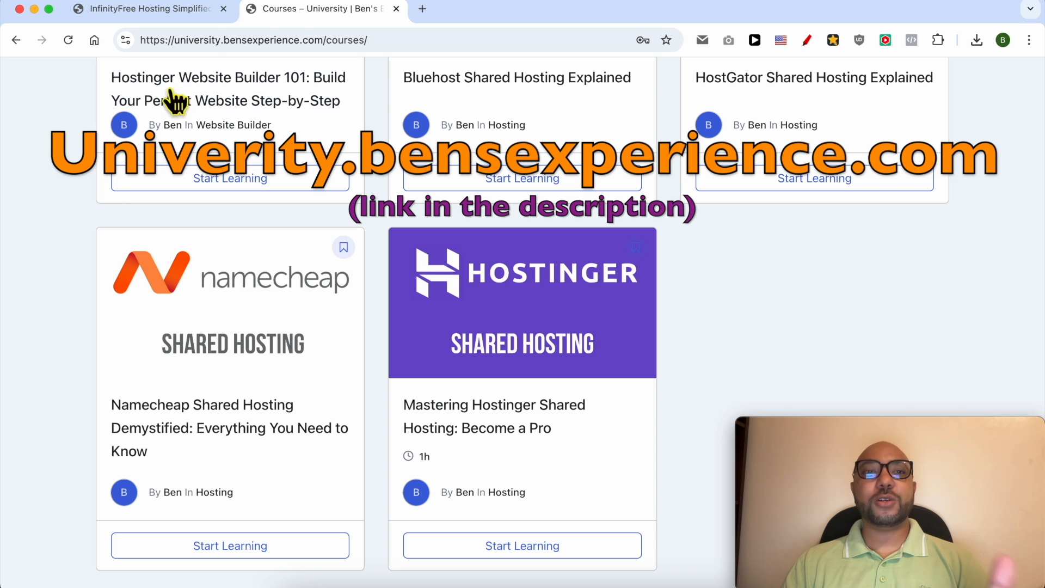
pyautogui.click(253, 40)
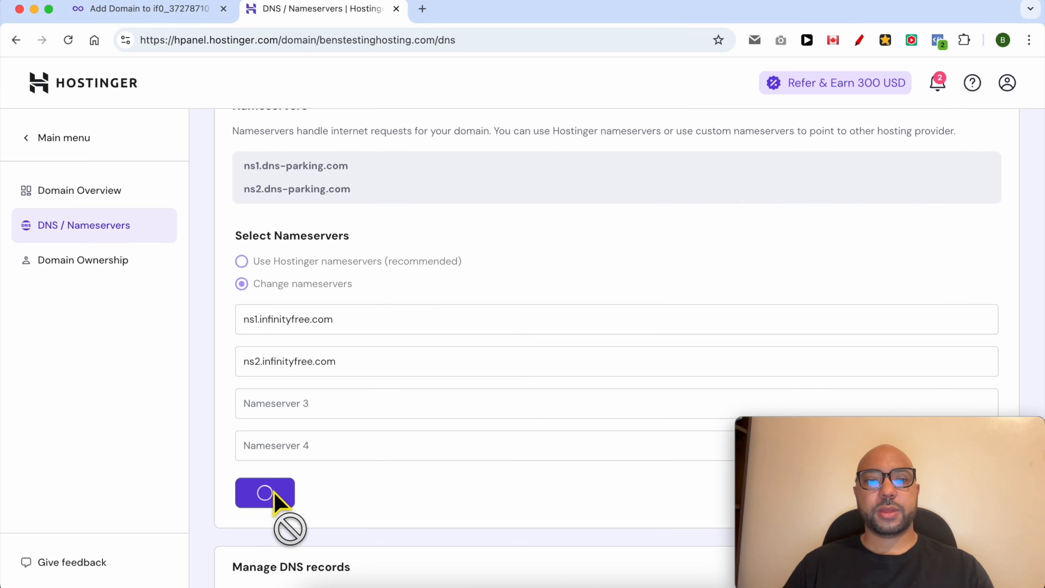
pyautogui.click(264, 492)
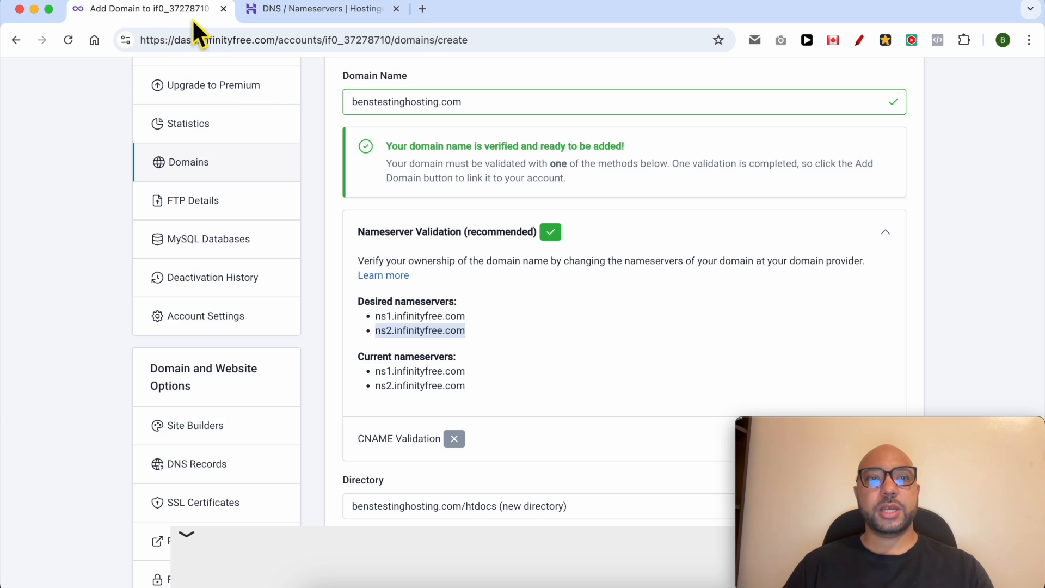
# Step: Keep the new benstestinghosting.com/htdocs directory and submit Add Domain
pyautogui.scroll(-3)
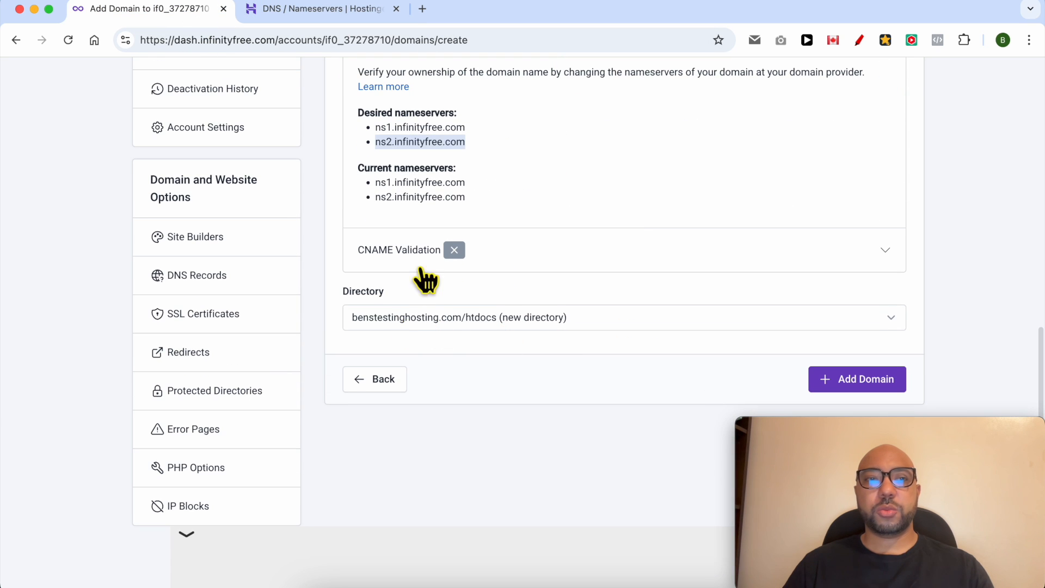
pyautogui.moveTo(441, 339)
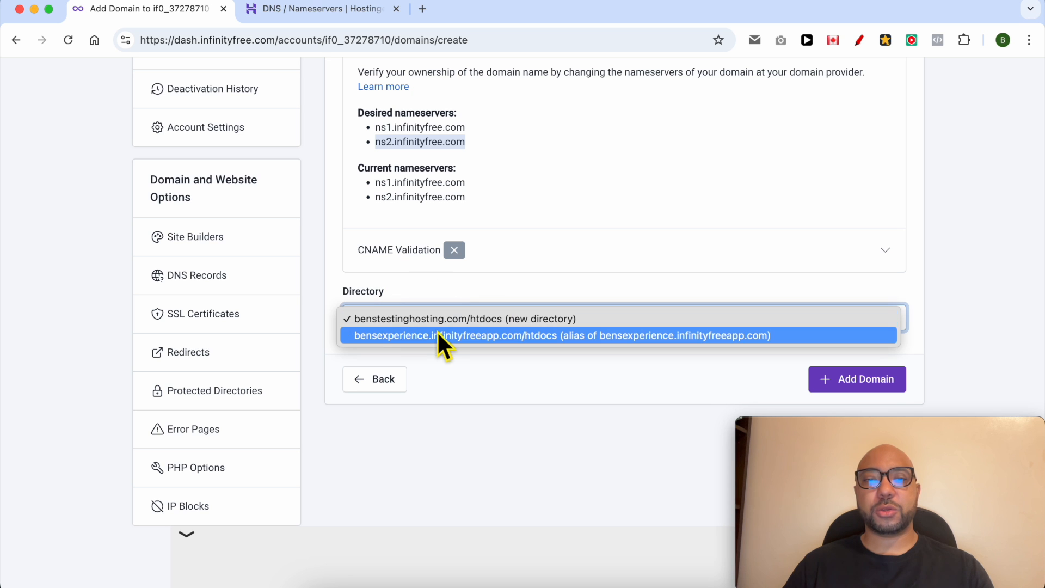
pyautogui.moveTo(481, 350)
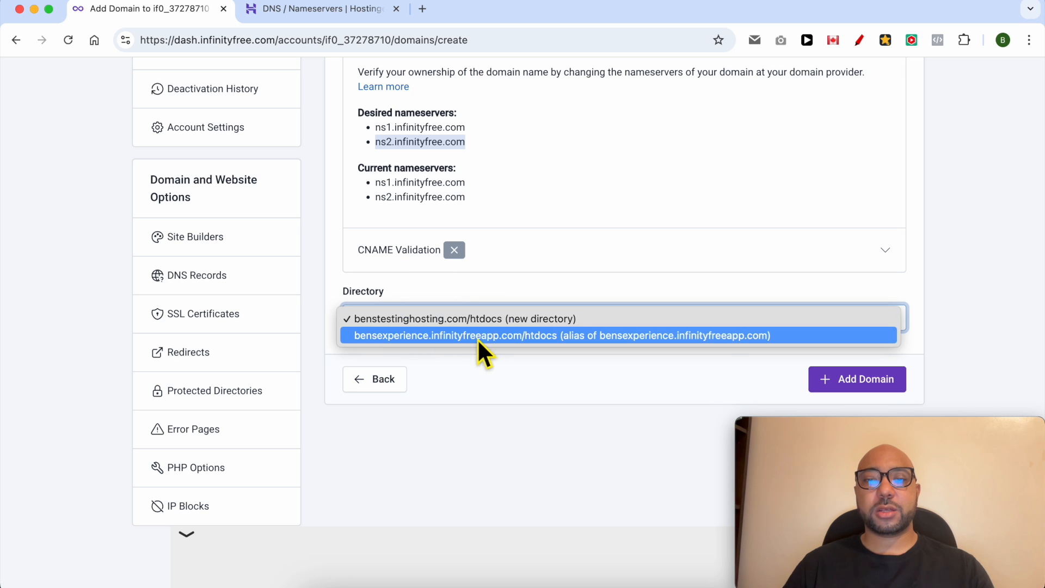
pyautogui.moveTo(452, 350)
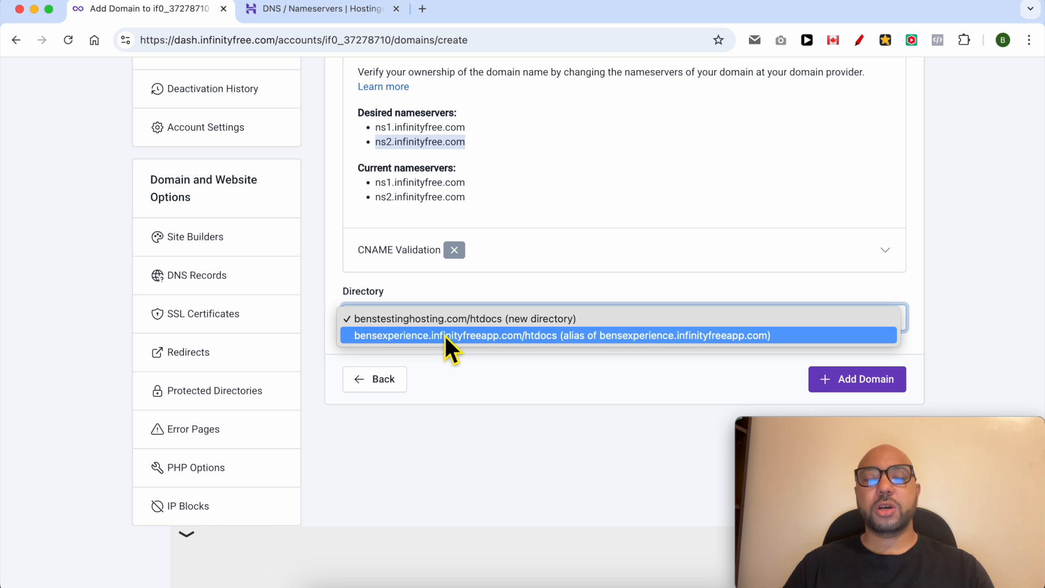
pyautogui.moveTo(467, 318)
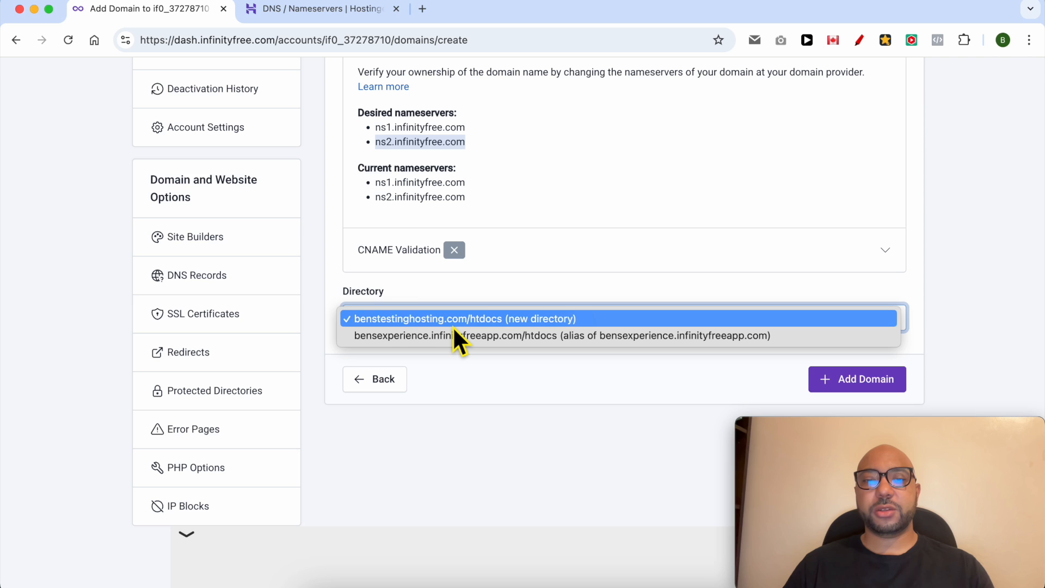
pyautogui.click(462, 319)
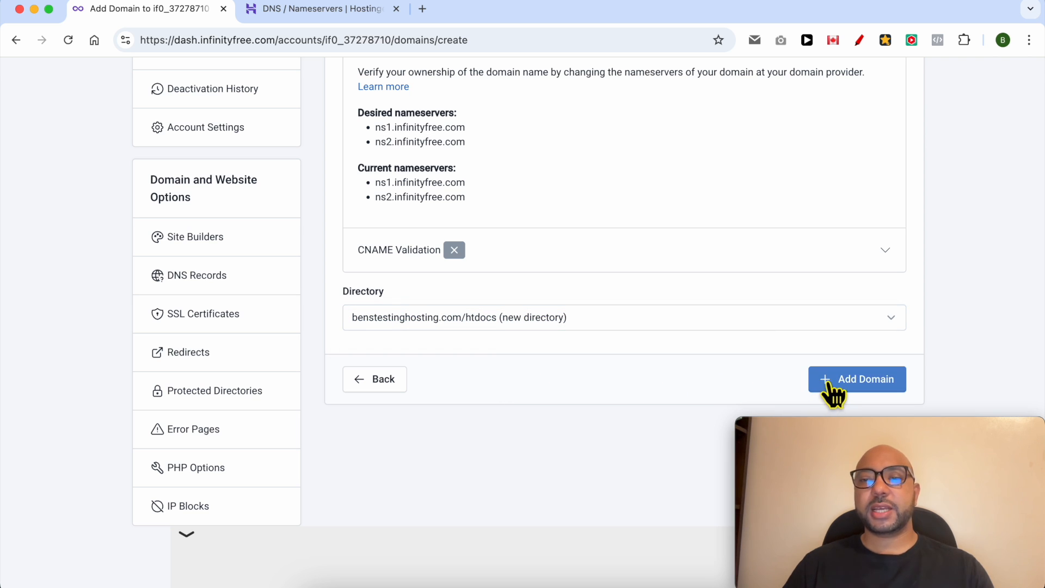
pyautogui.click(857, 379)
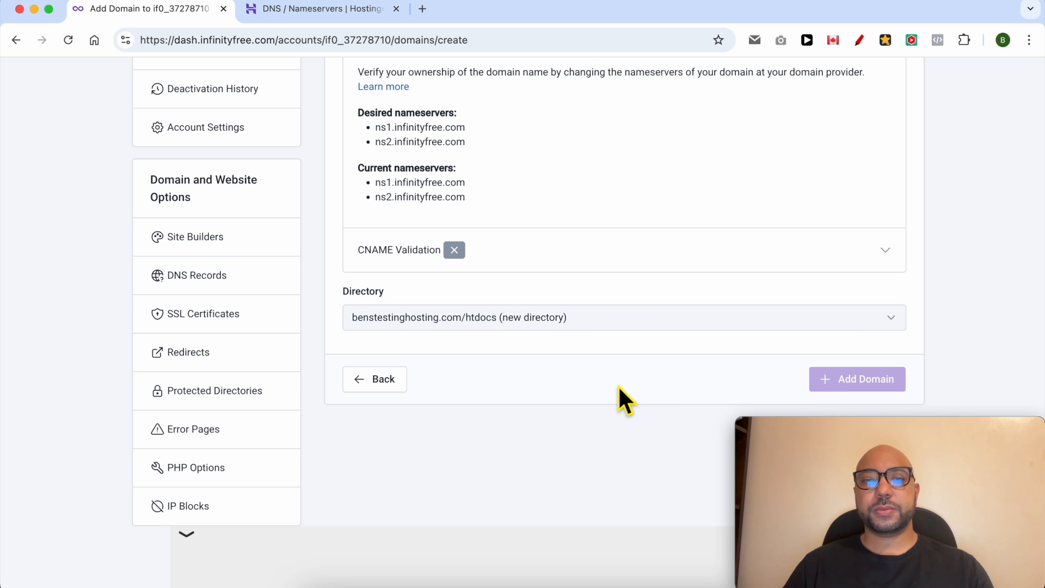
# Step: Confirm benstestinghosting.com appears in the domains table with its htdocs directory
pyautogui.click(857, 379)
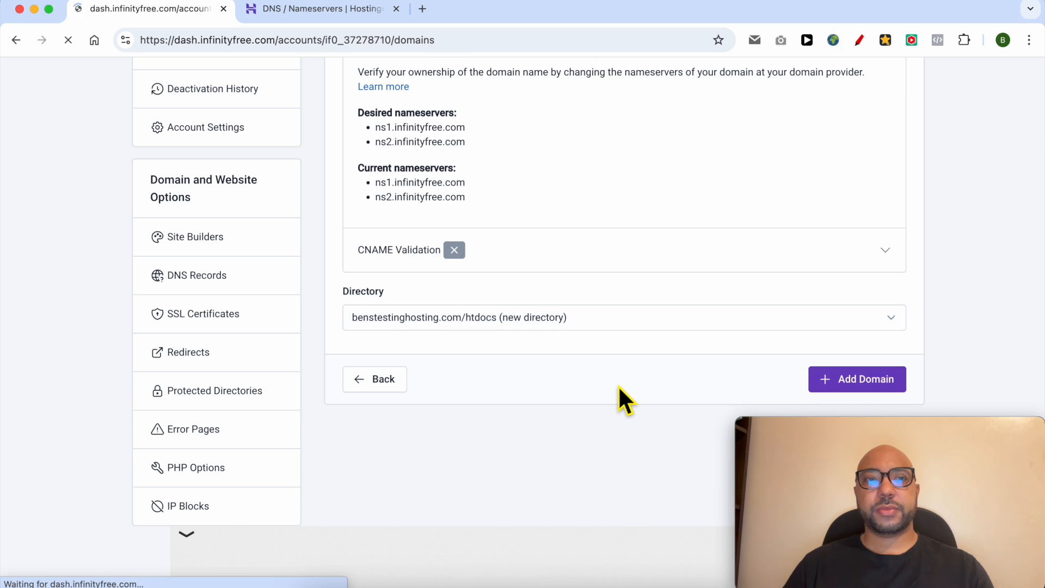
pyautogui.click(856, 379)
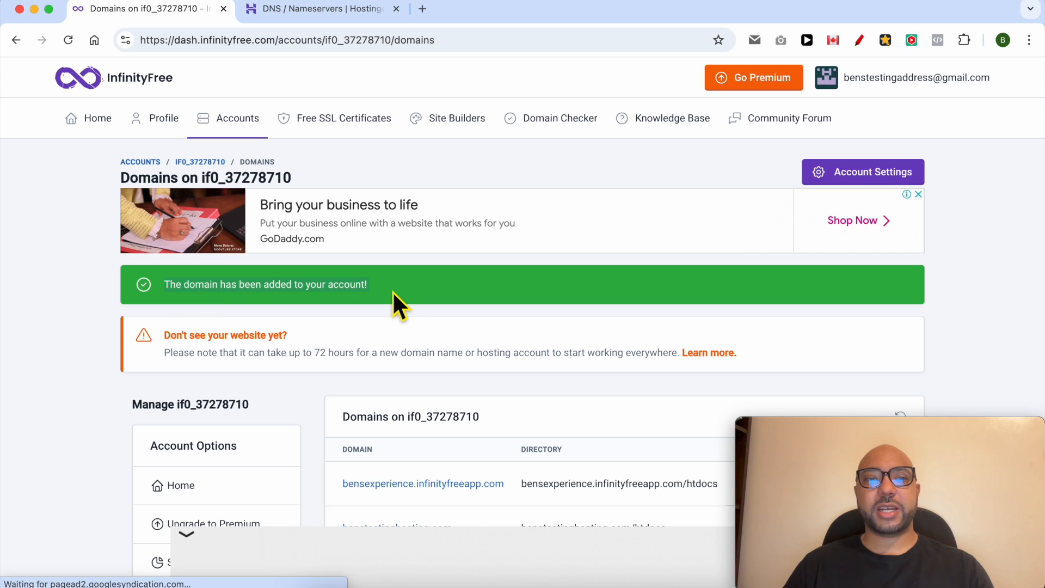
pyautogui.scroll(-3)
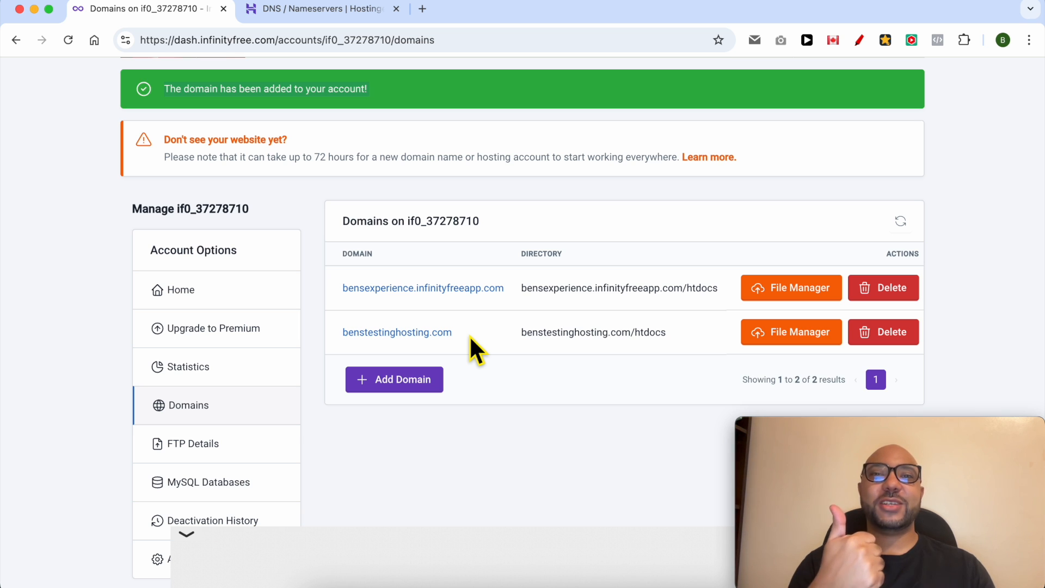
pyautogui.moveTo(502, 333)
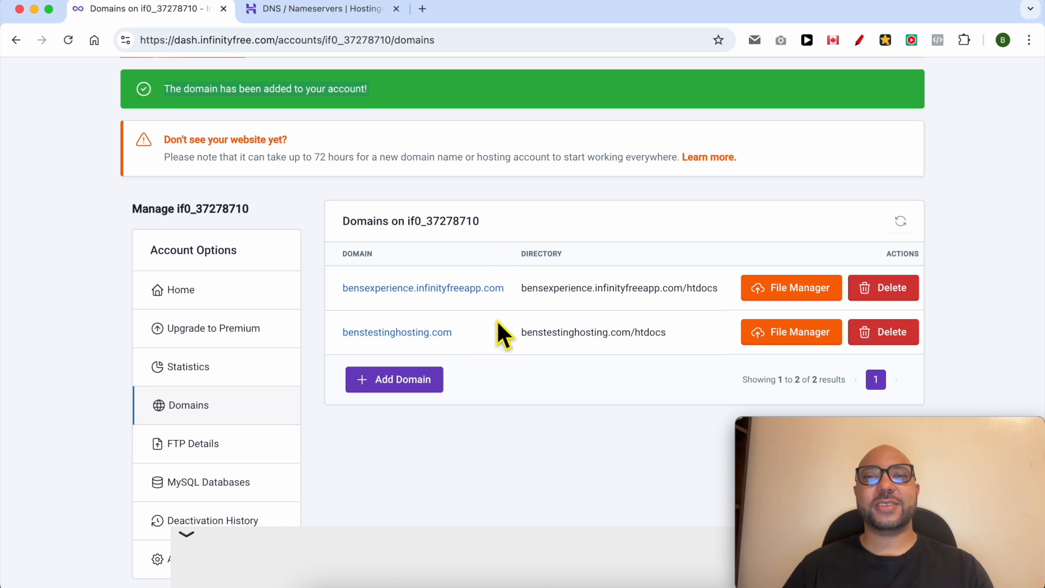